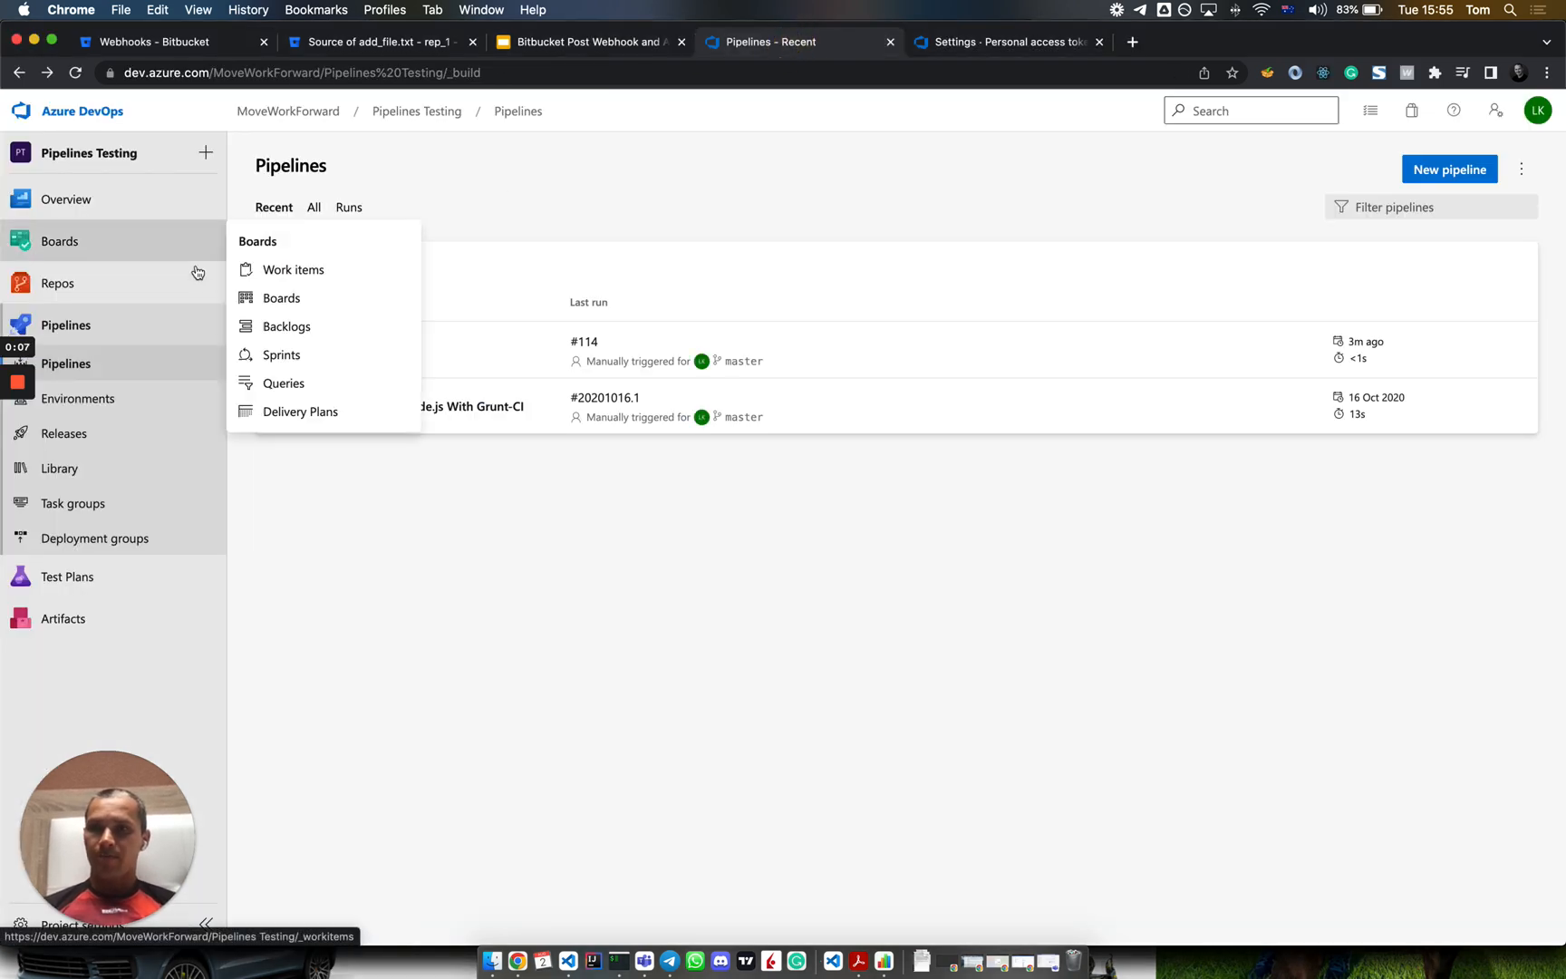
Step: Show Bitbucket's global Post Webhooks configuration page, currently listing no webhooks
left_click(150, 42)
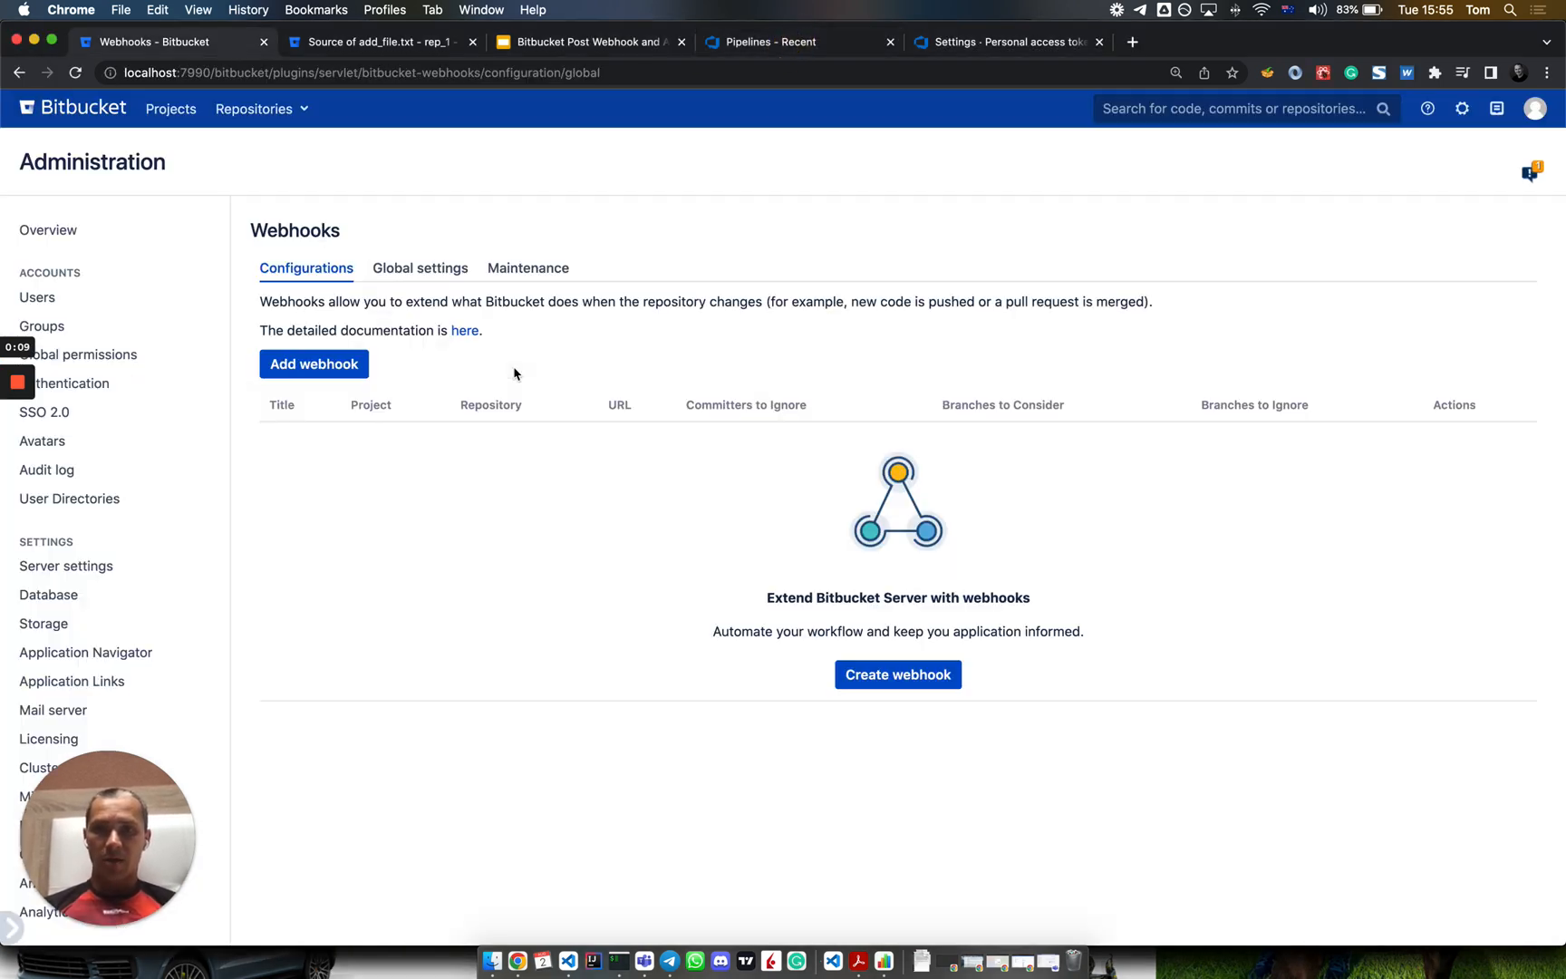
mouse_move(896, 339)
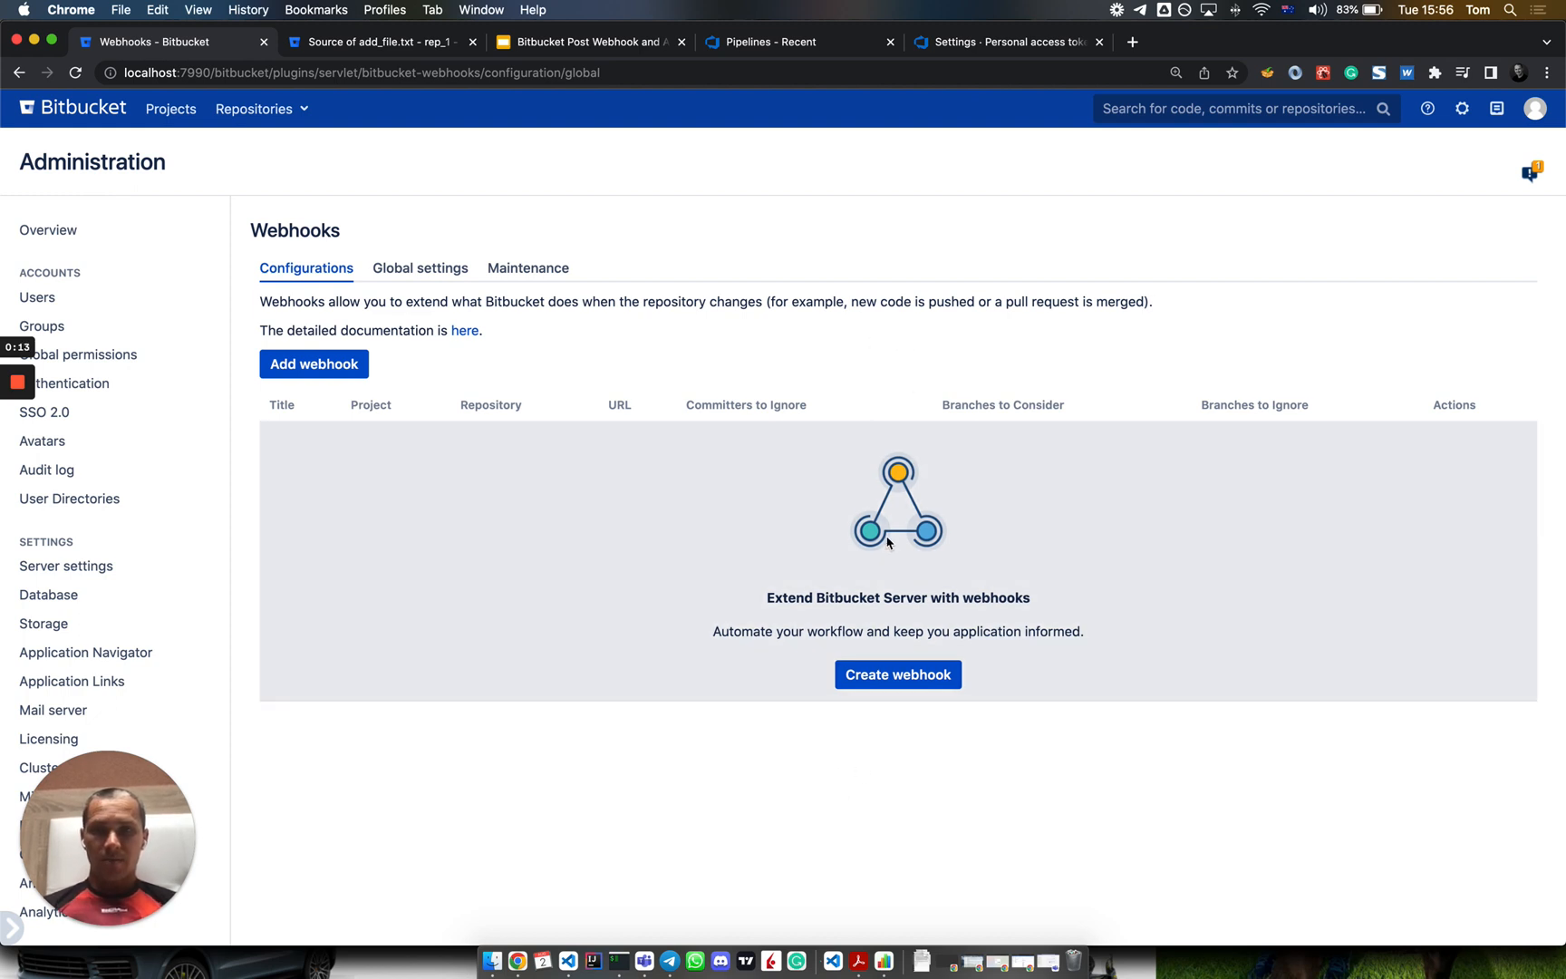
scroll("down", 3)
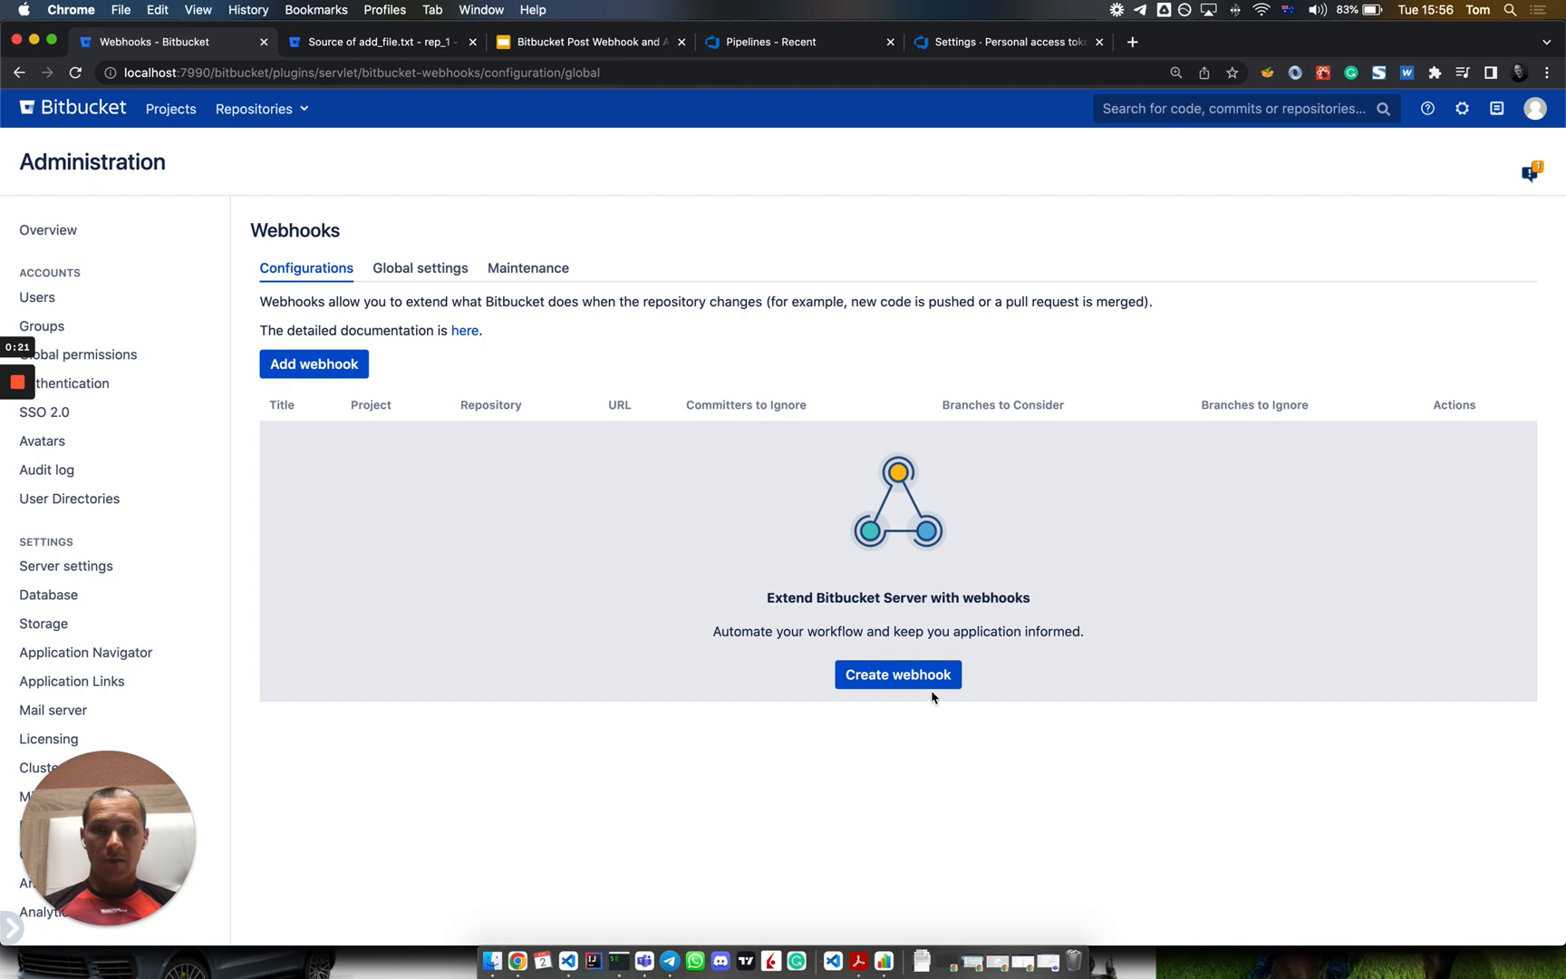
Step: Start a new webhook titled 'Azure DevOps Pipeline demo'
left_click(898, 674)
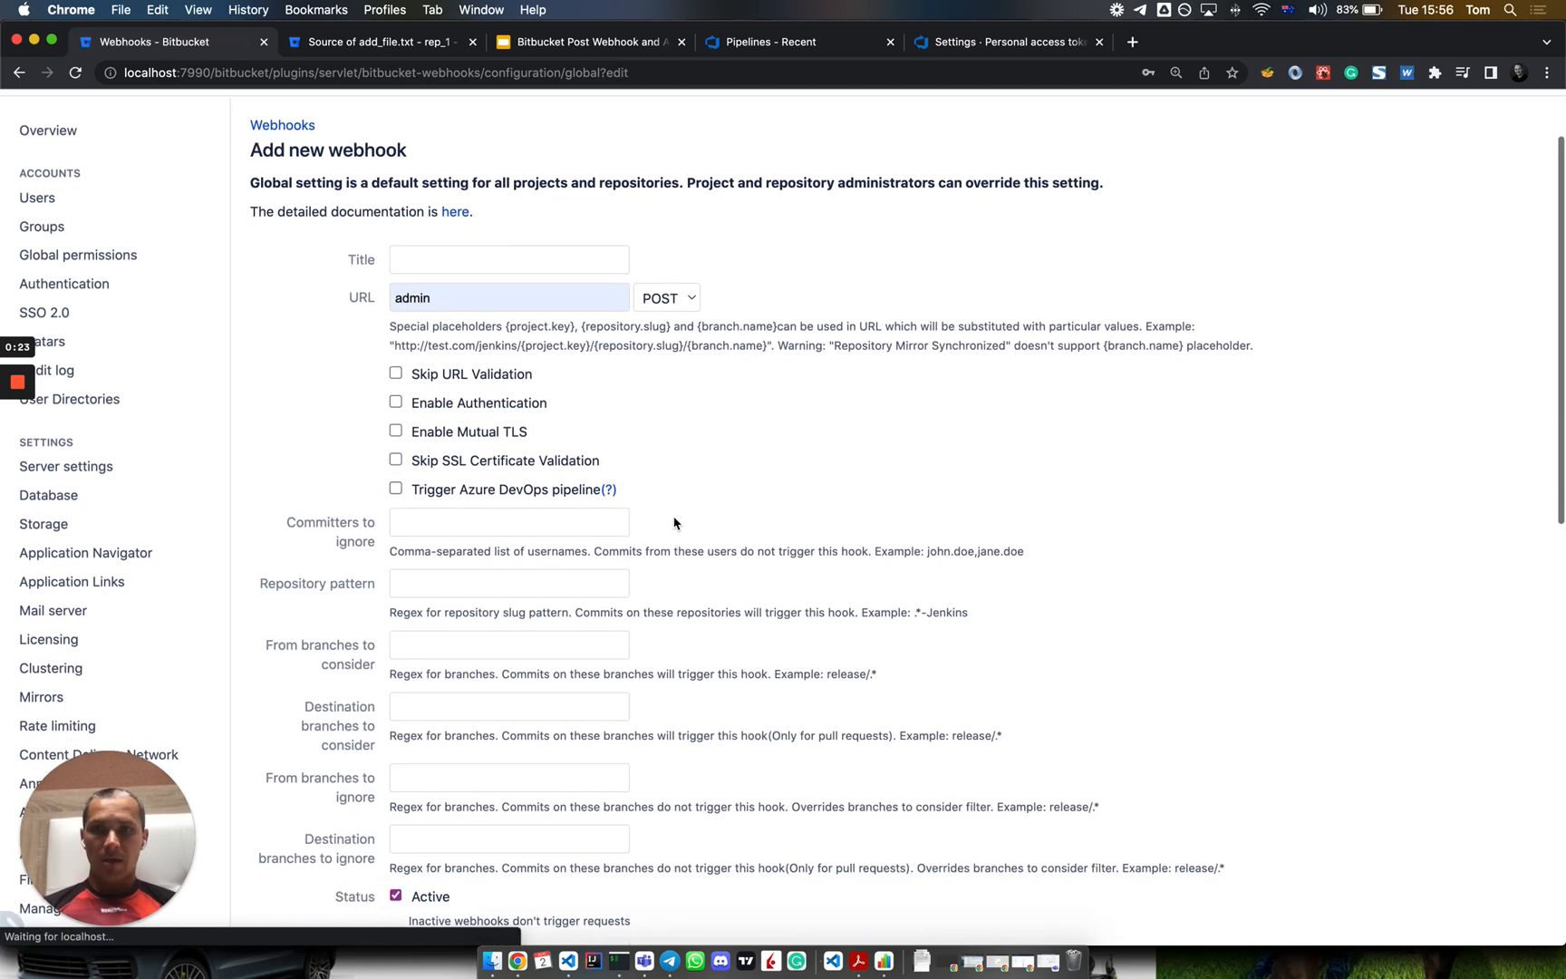
left_click(507, 297)
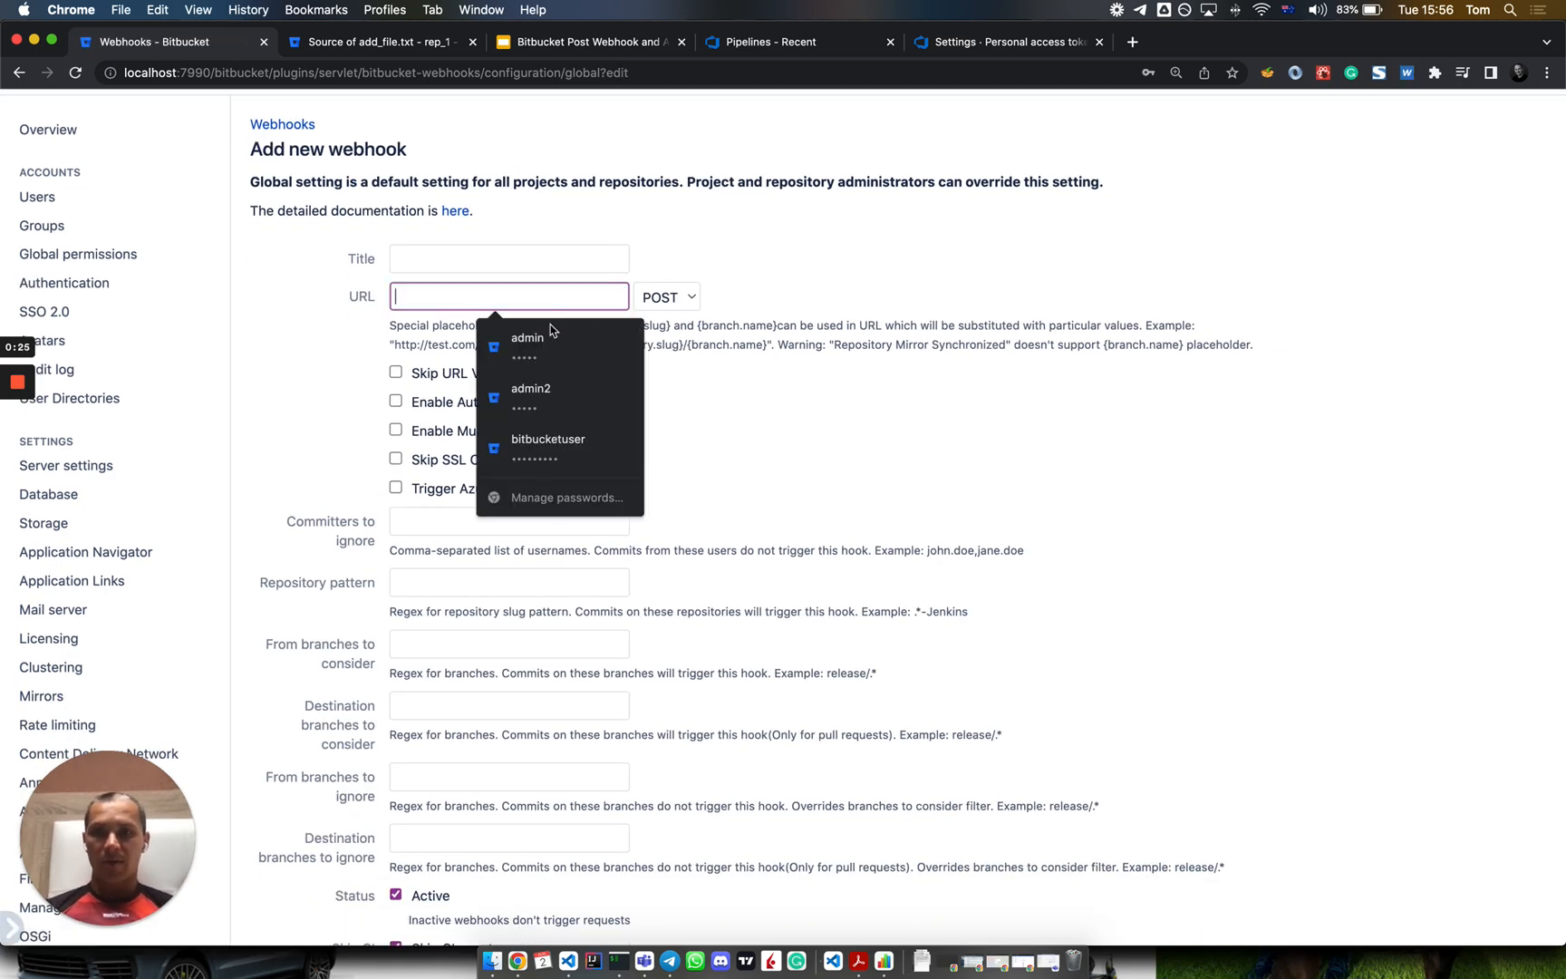
type("Azure DevOps Pipeline demo")
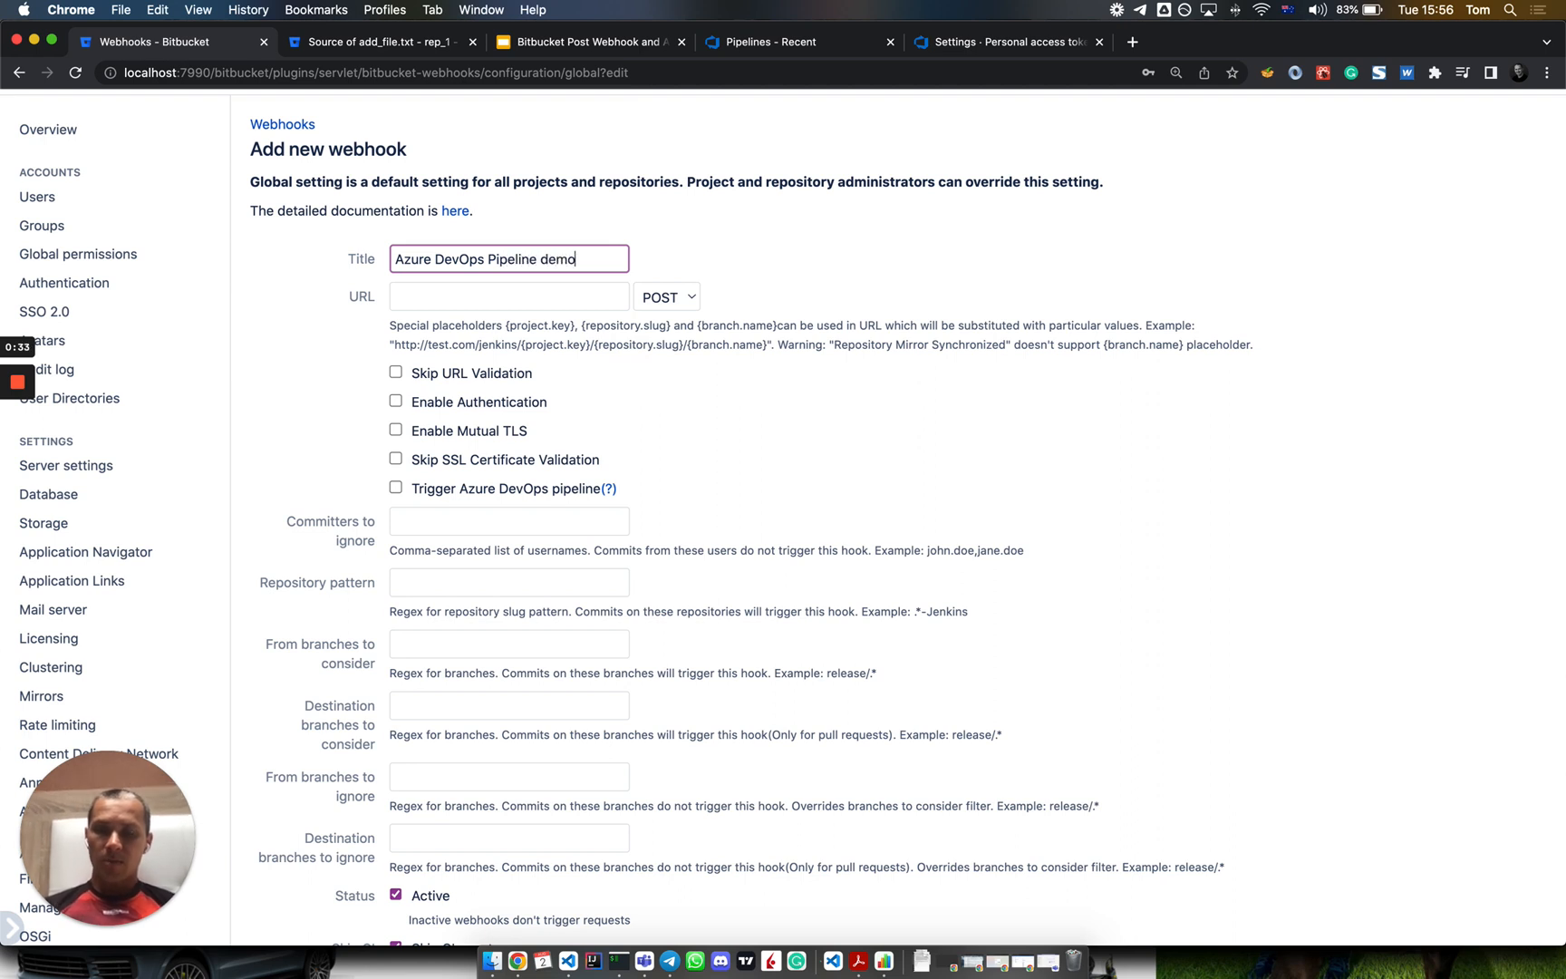
Step: Point the webhook URL at the Pipelines Testing-CI pipeline with Azure source set to CLOUD
left_click(786, 42)
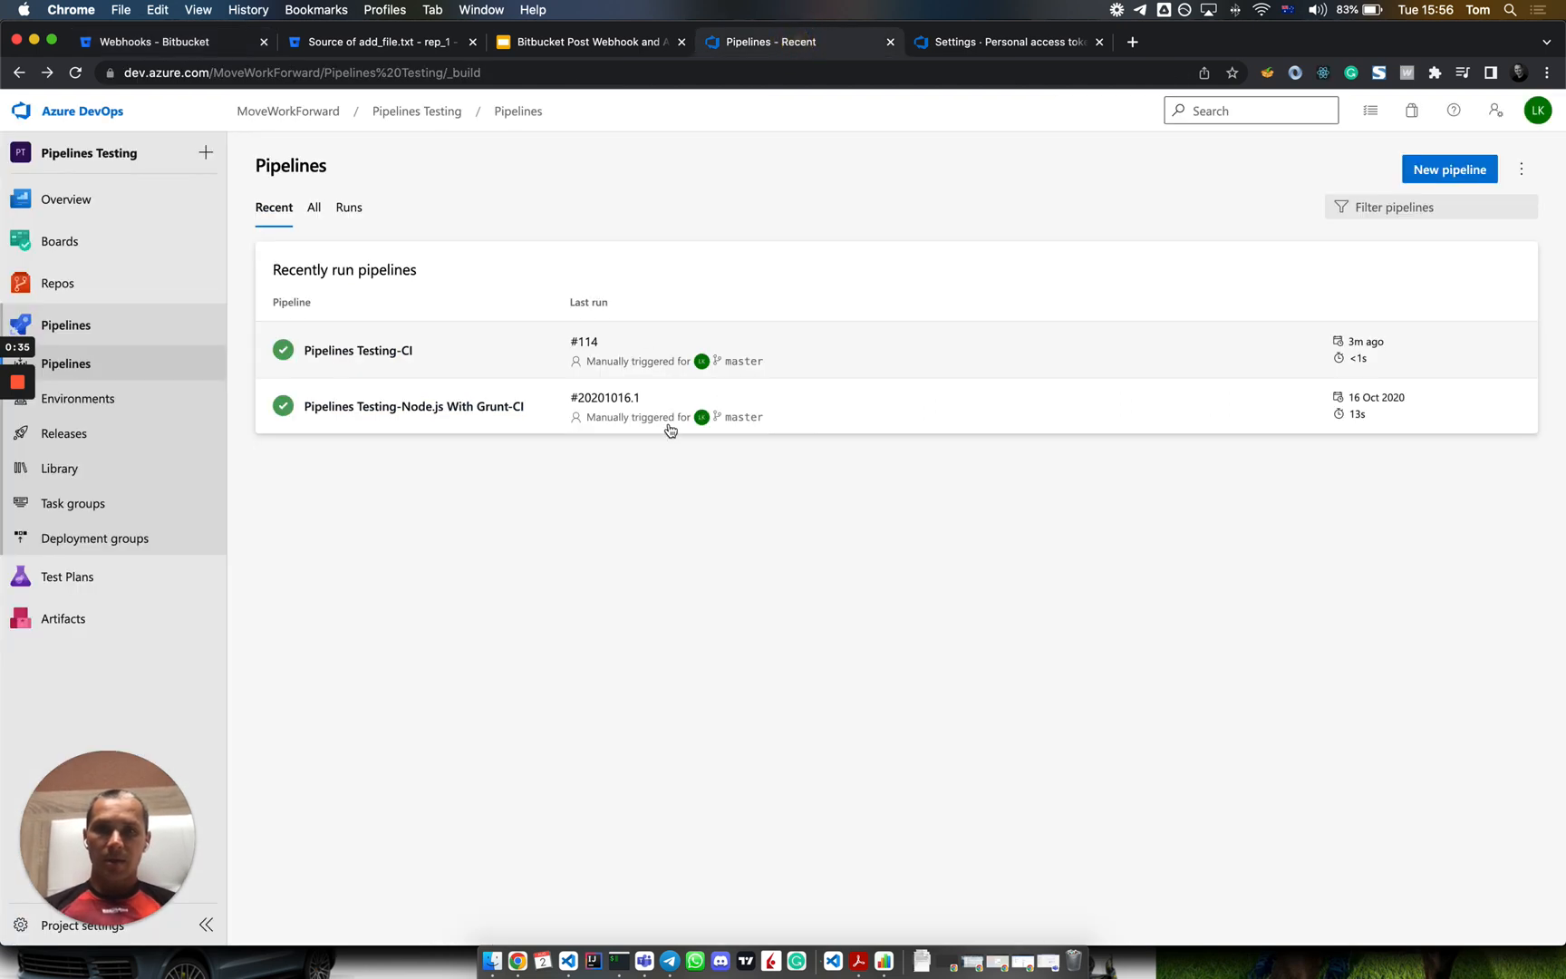
left_click(357, 350)
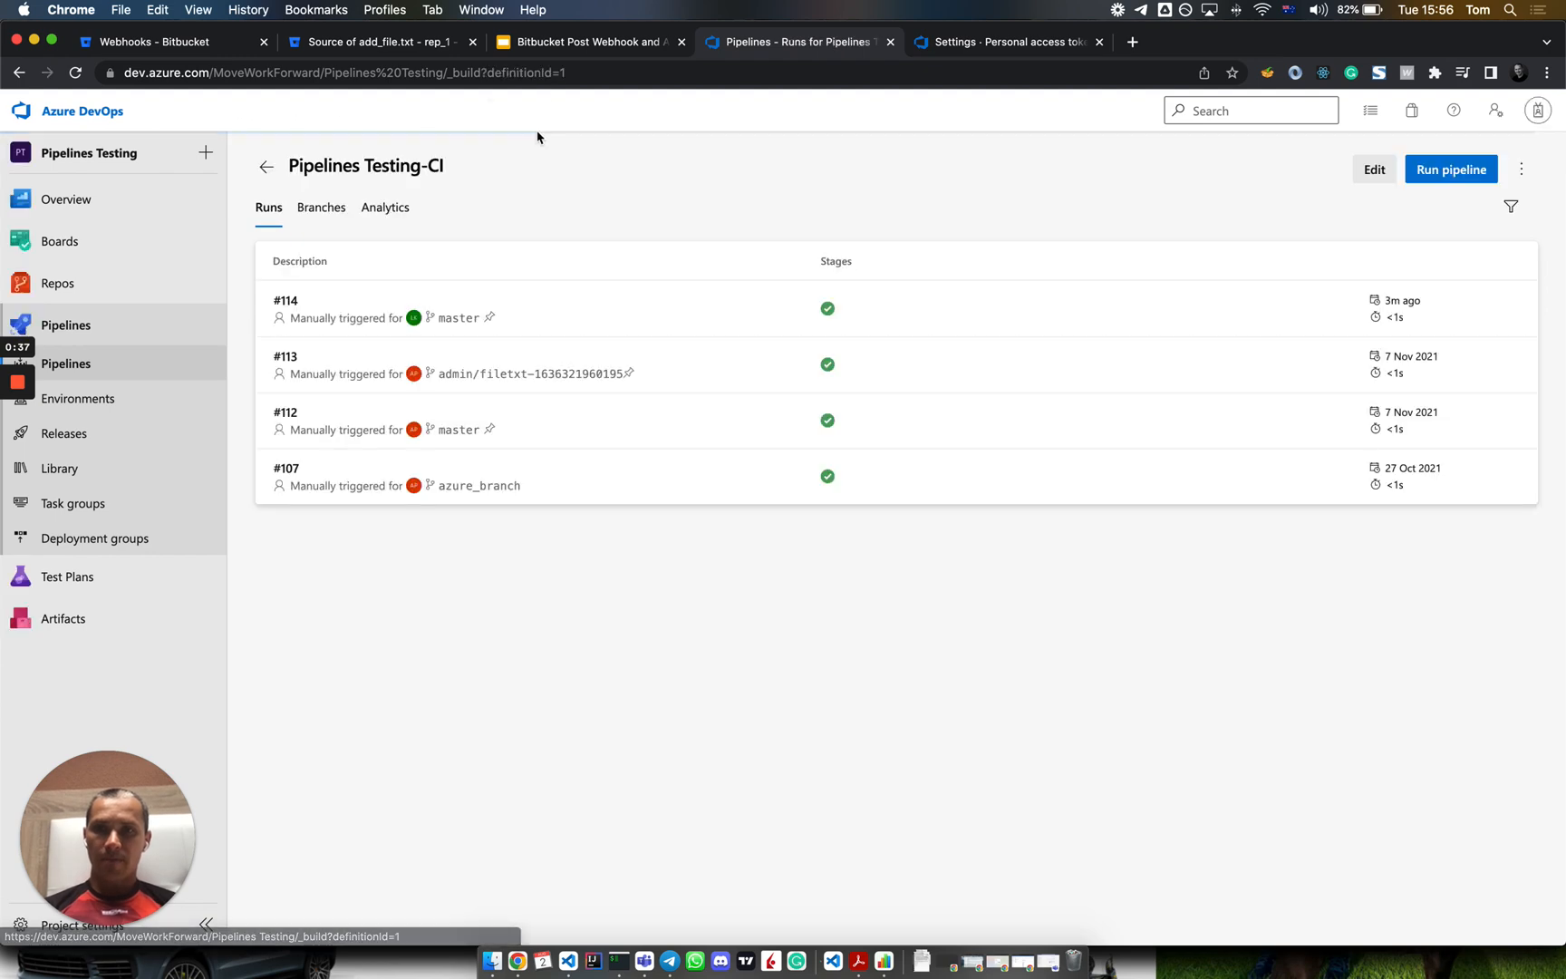
left_click(150, 42)
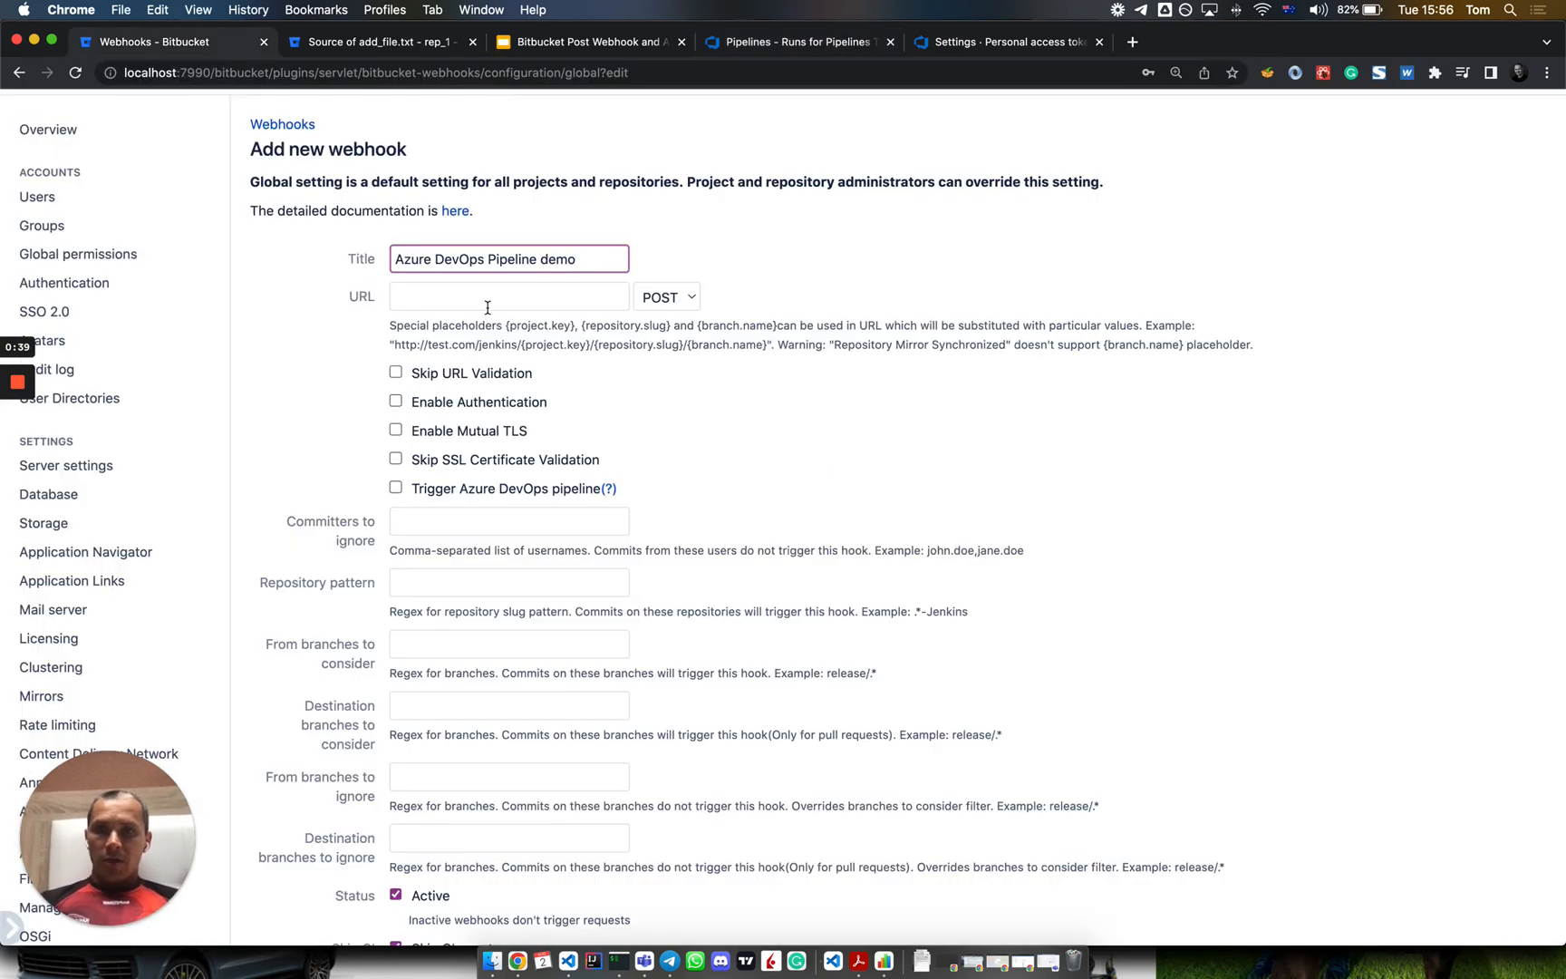
left_click(397, 487)
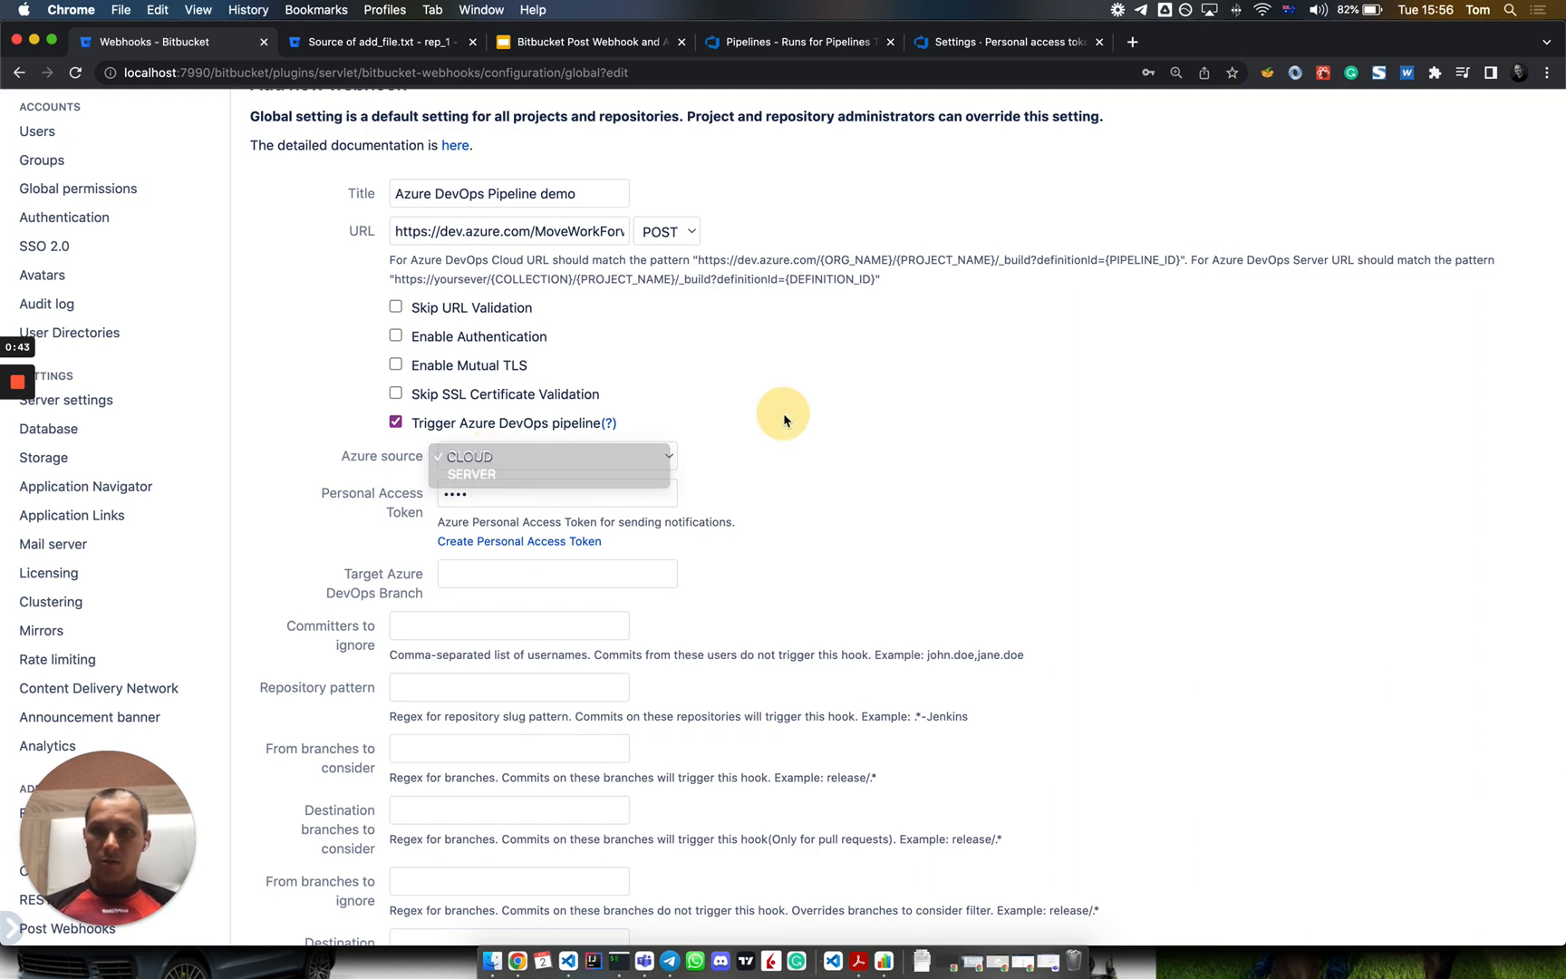
left_click(469, 457)
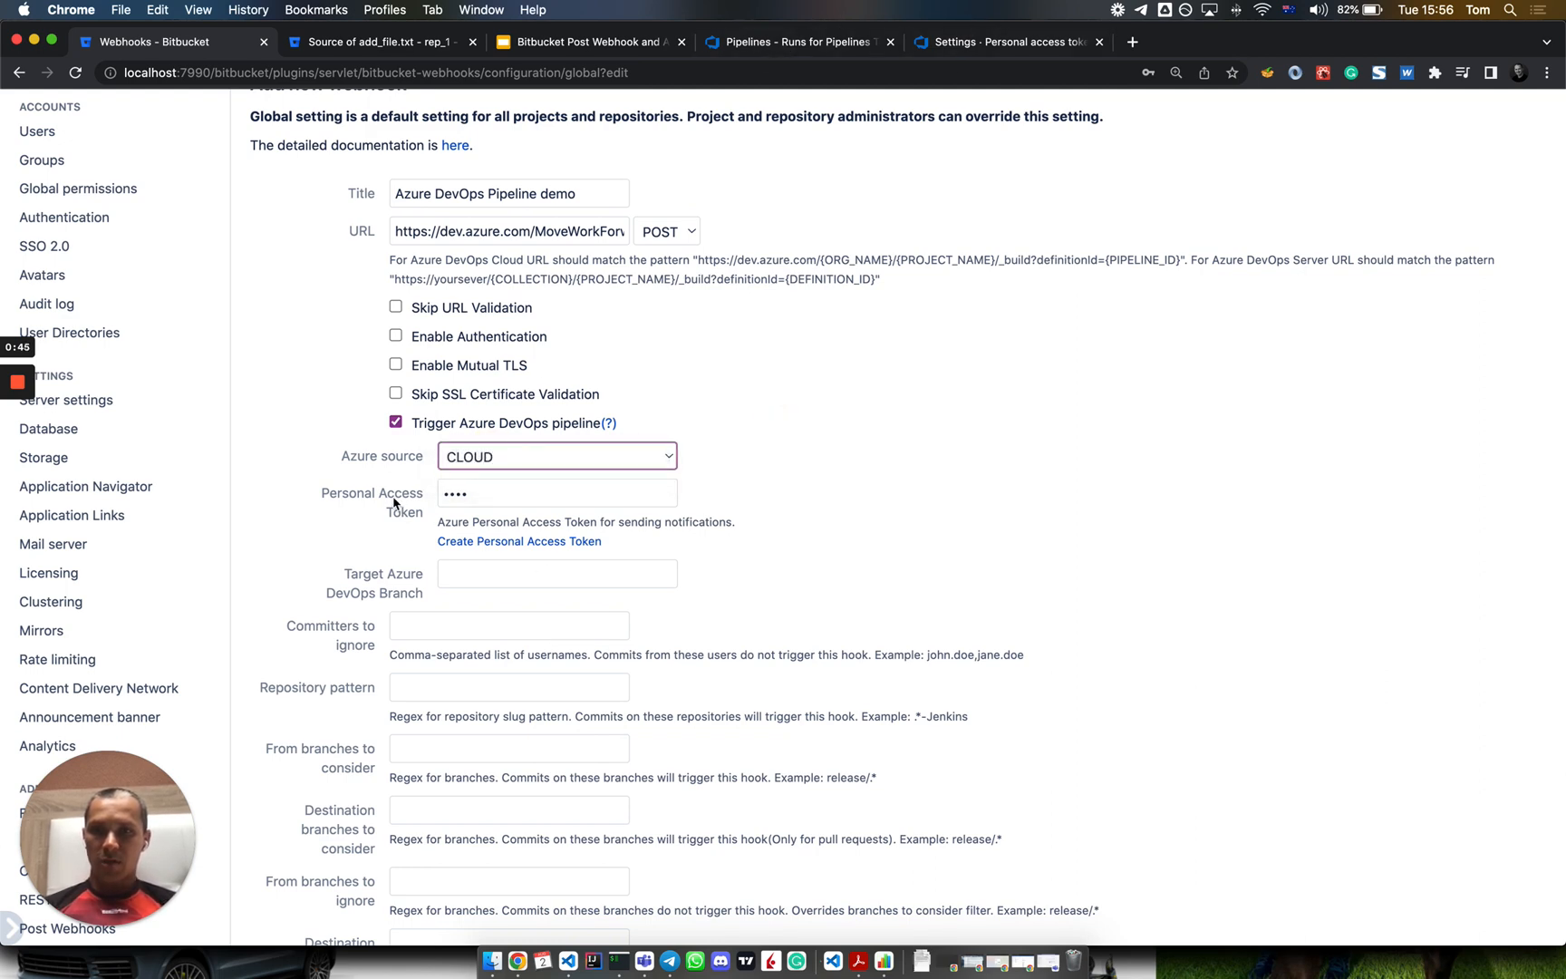
left_click(999, 42)
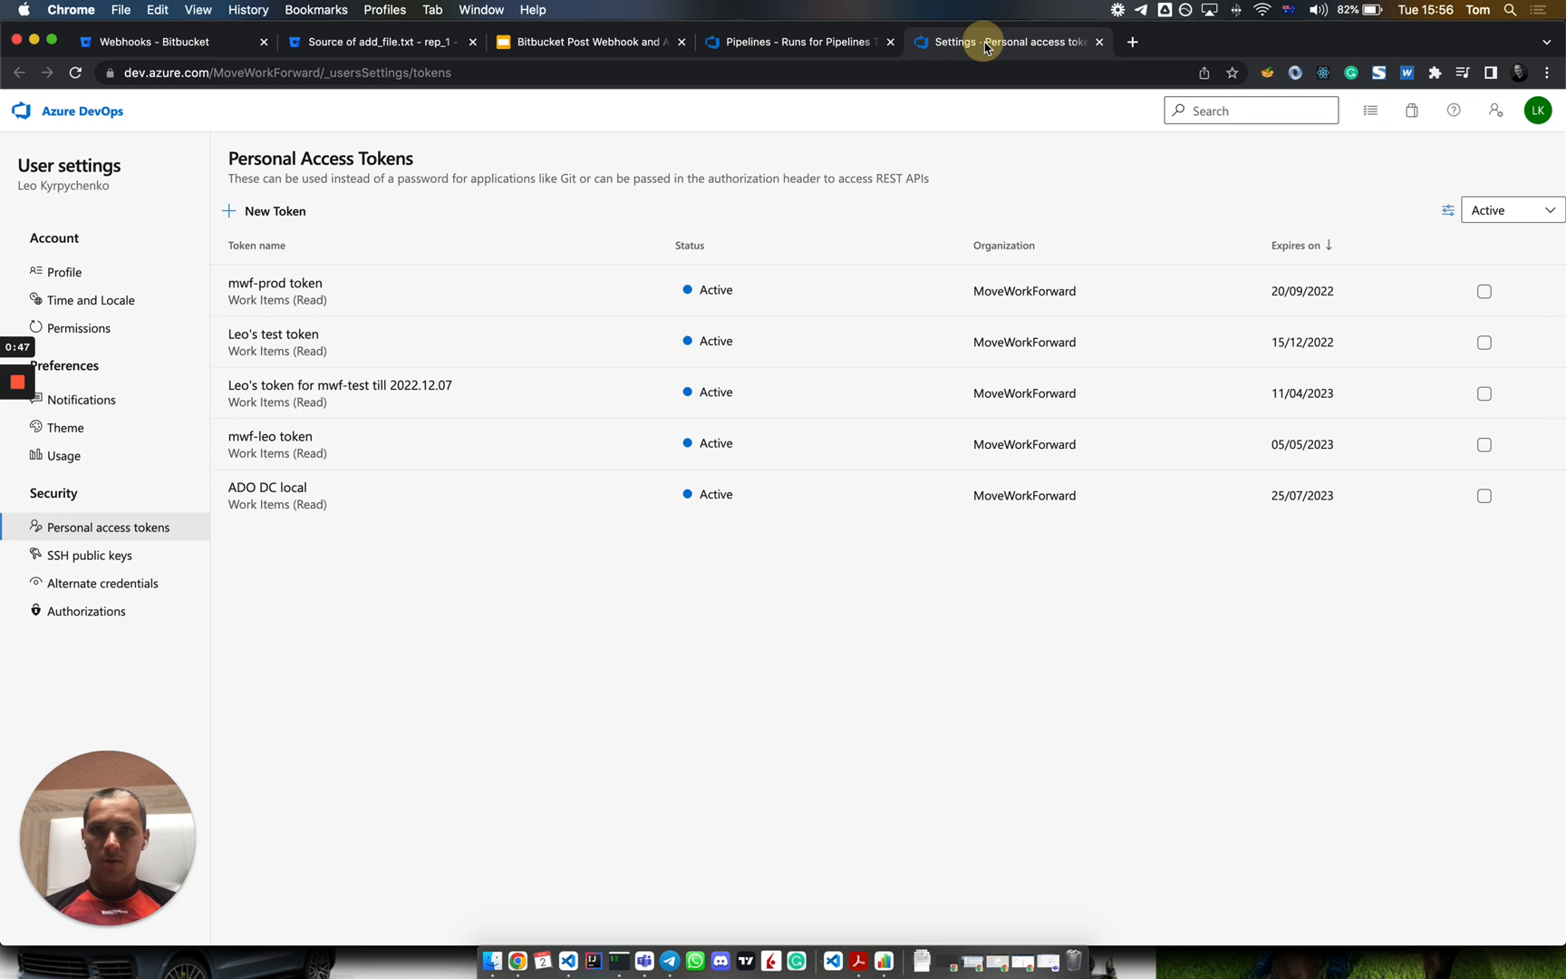
Step: Create an Azure DevOps personal access token 'ADO Demo' with Build read & execute scope
left_click(1495, 110)
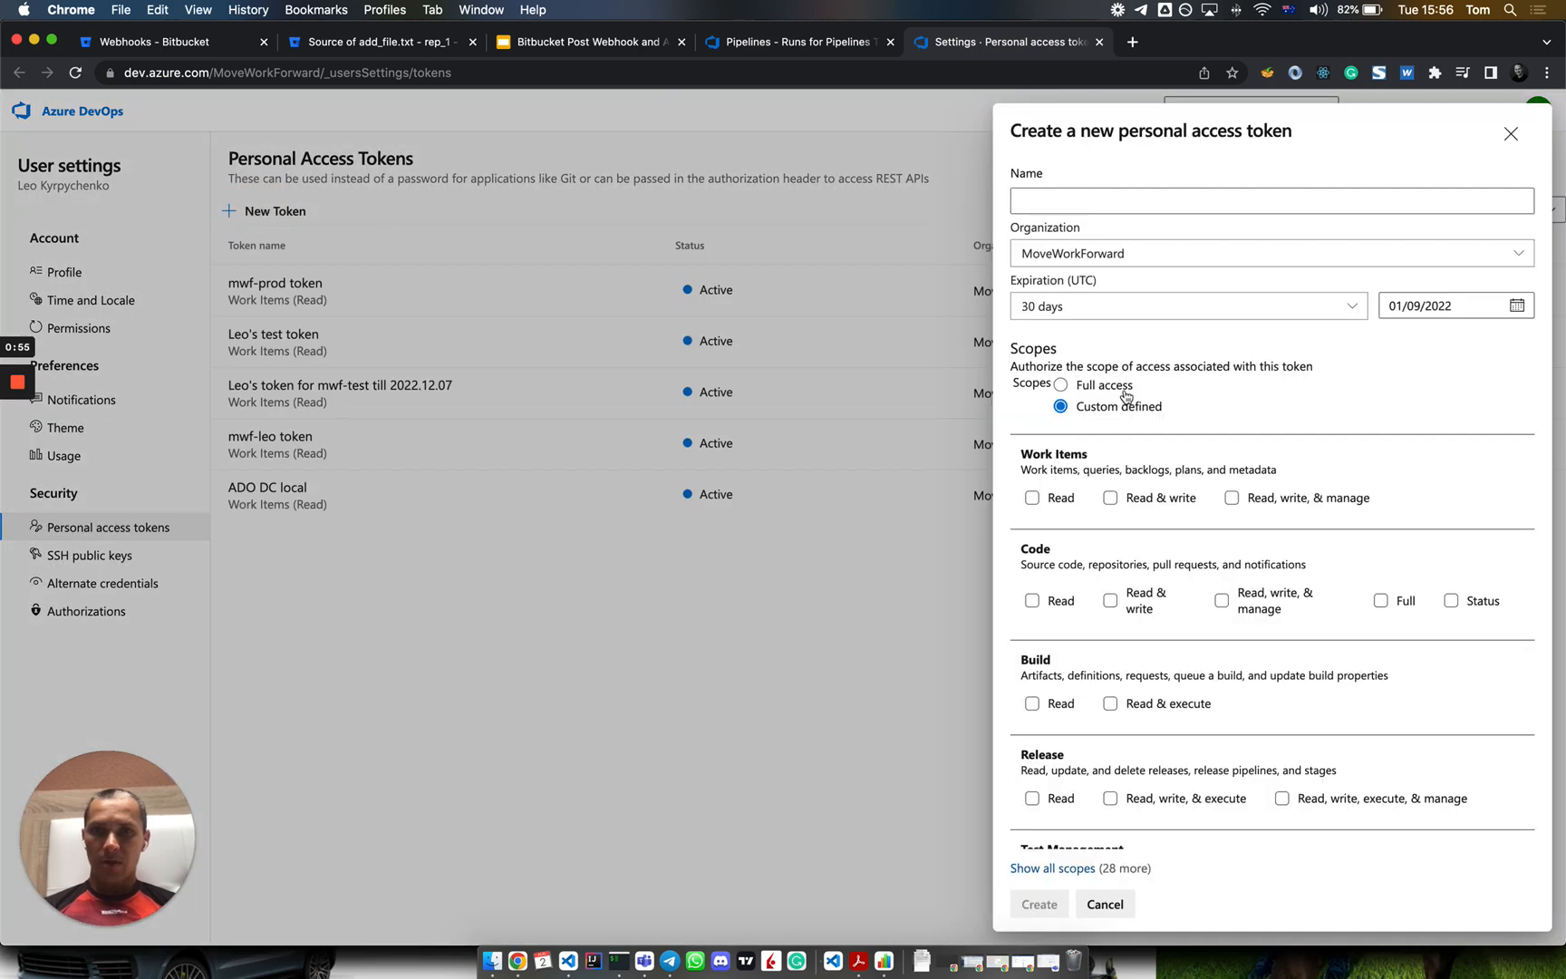
type("D")
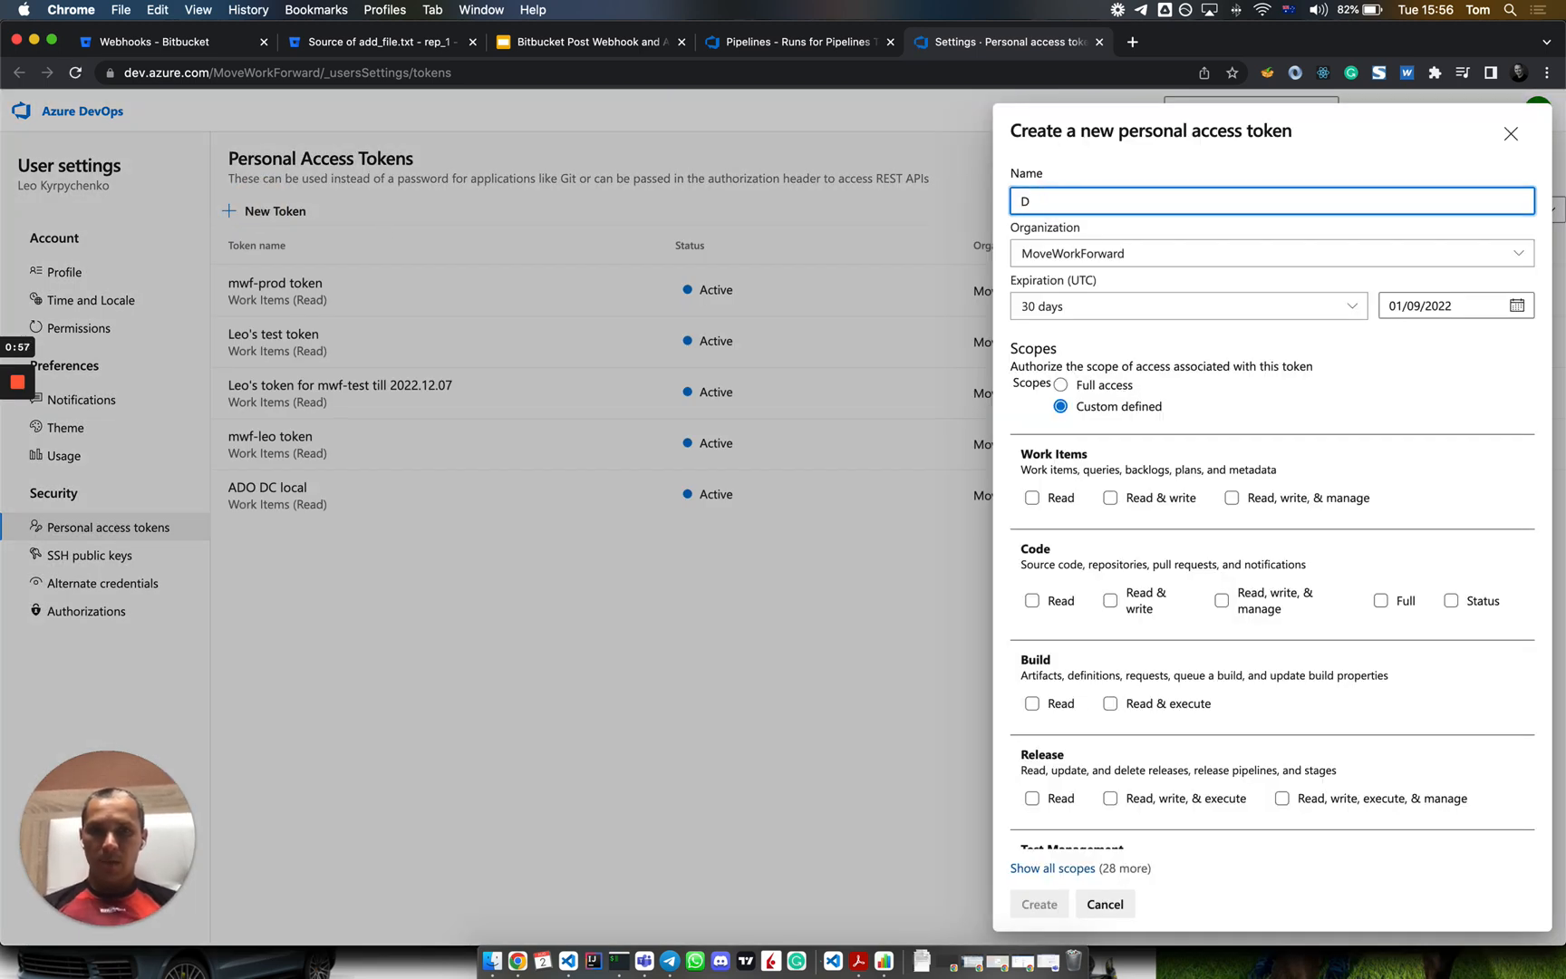
type("ADO Demo")
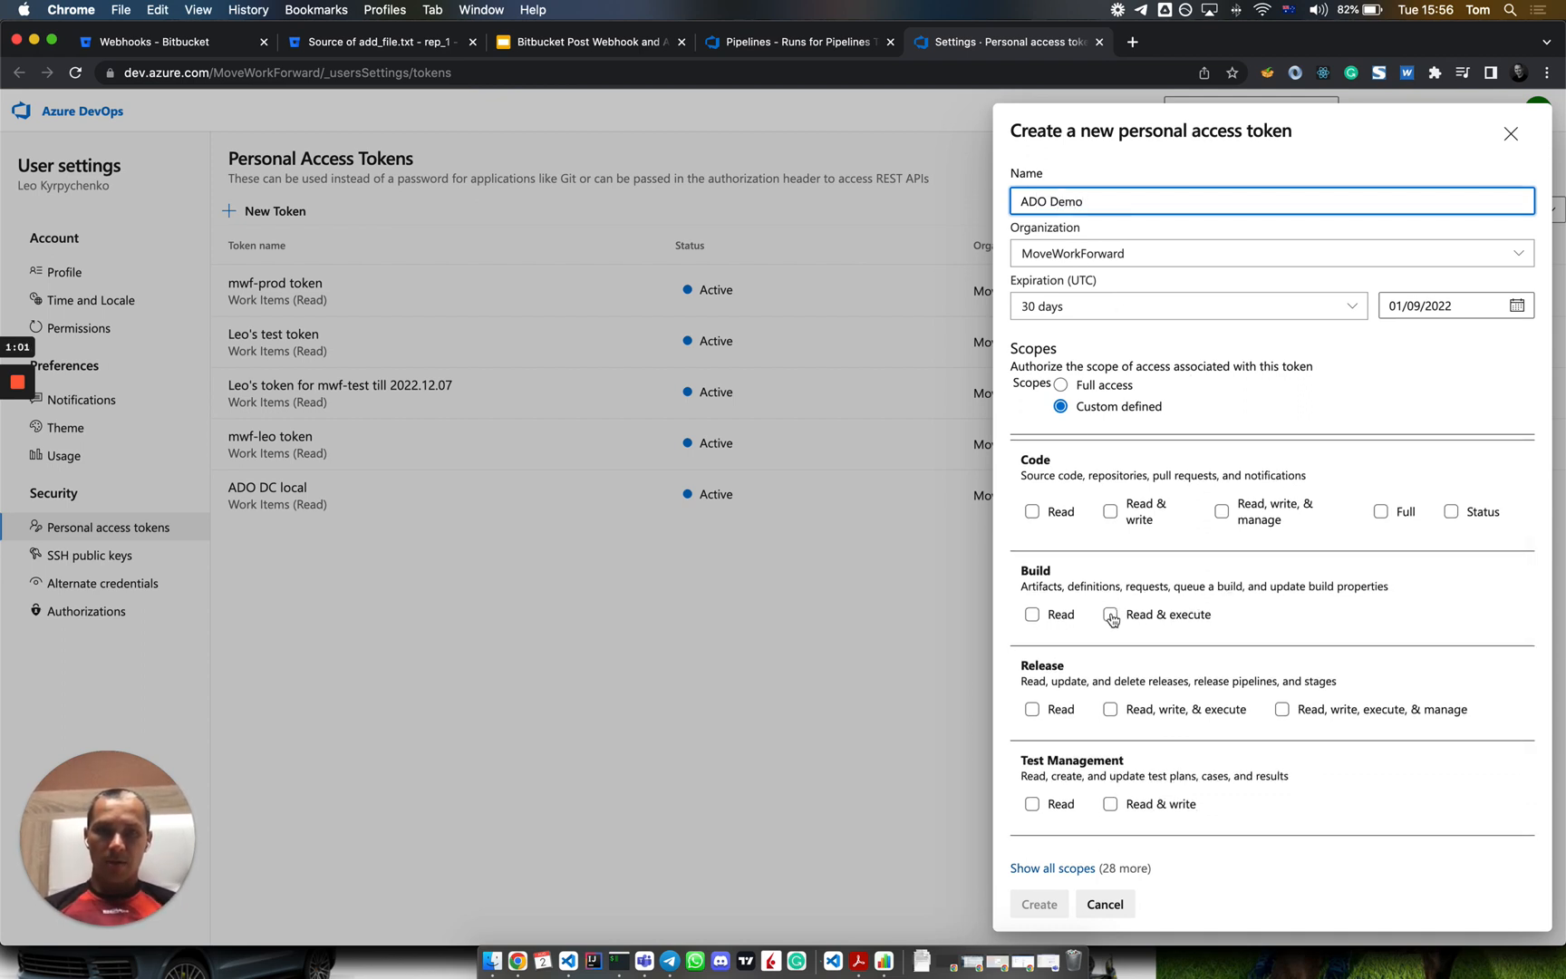
left_click(1111, 615)
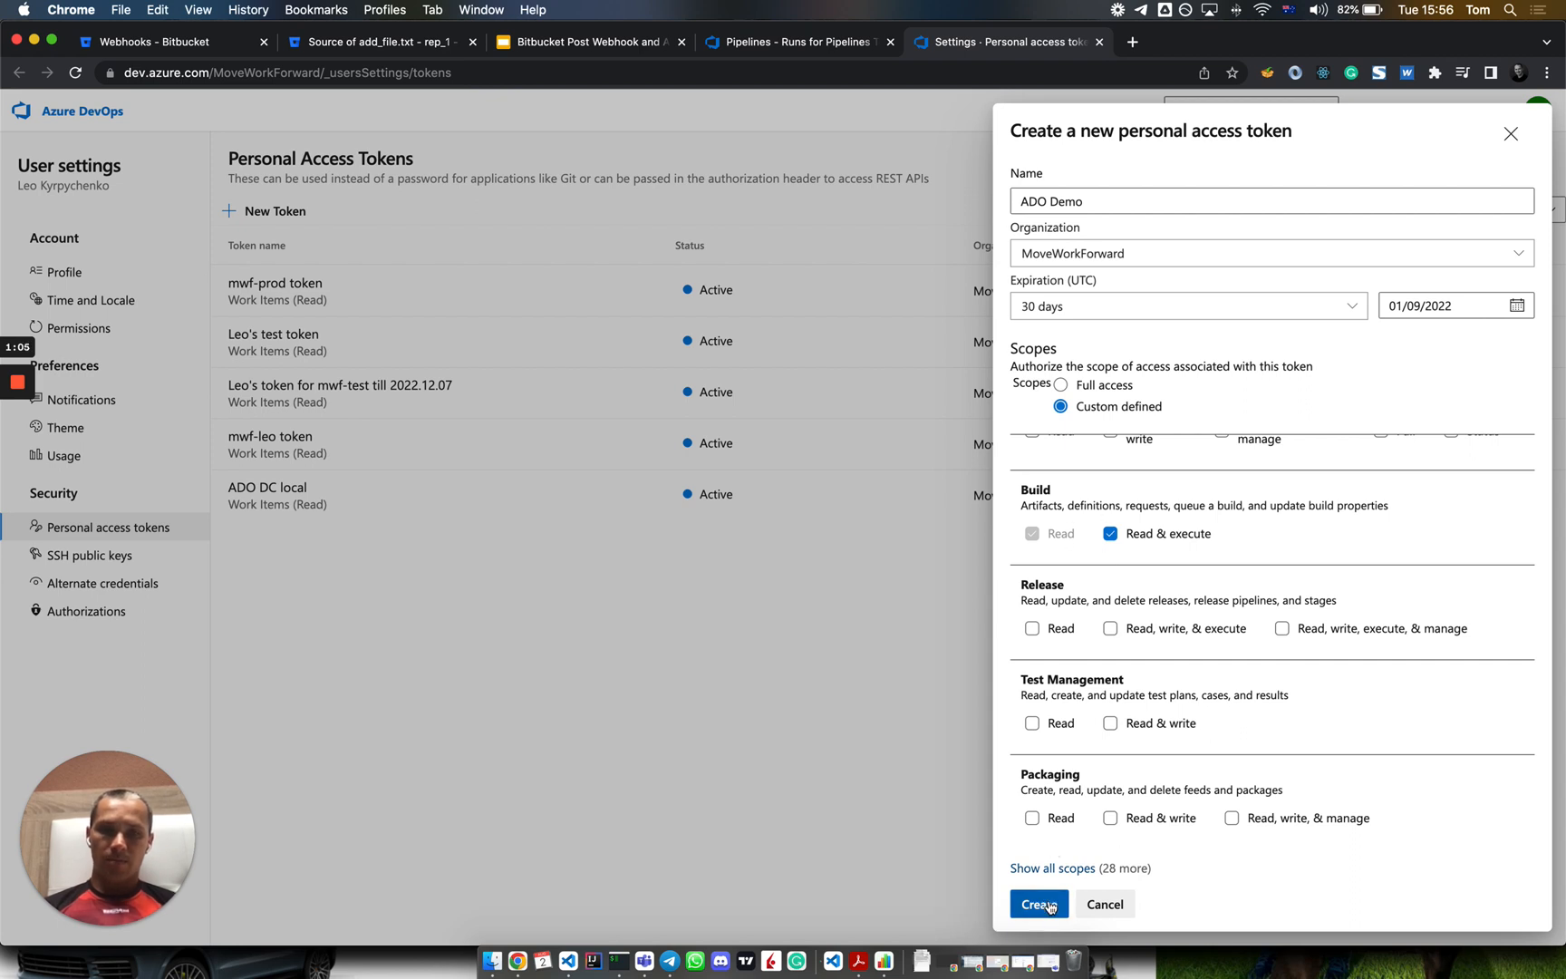
left_click(1038, 904)
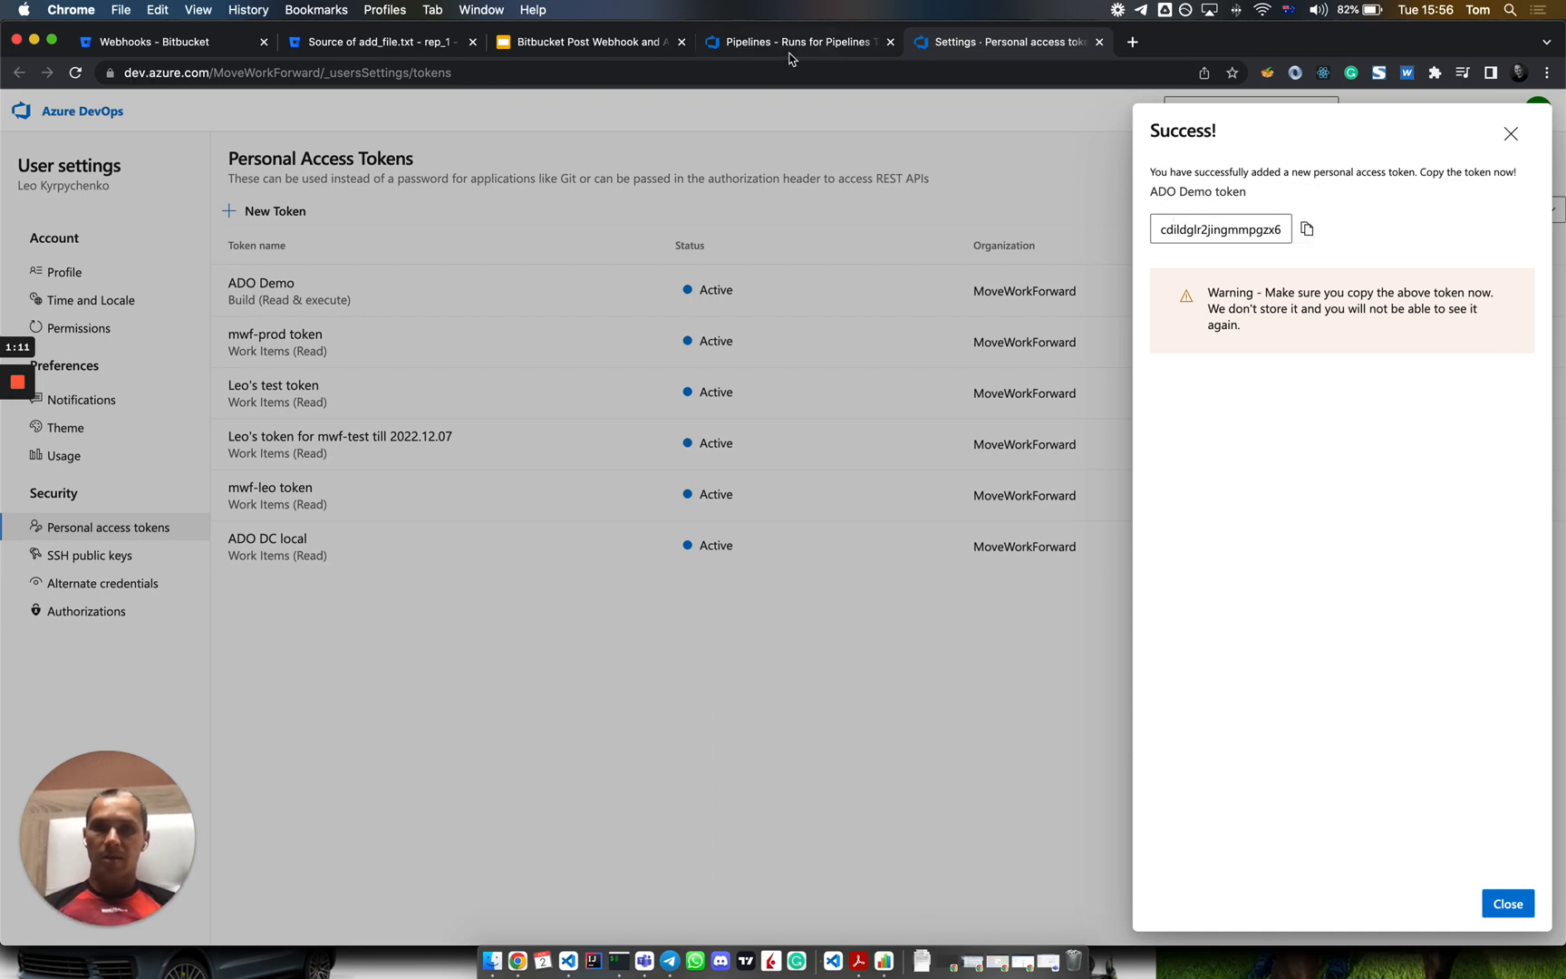
left_click(158, 42)
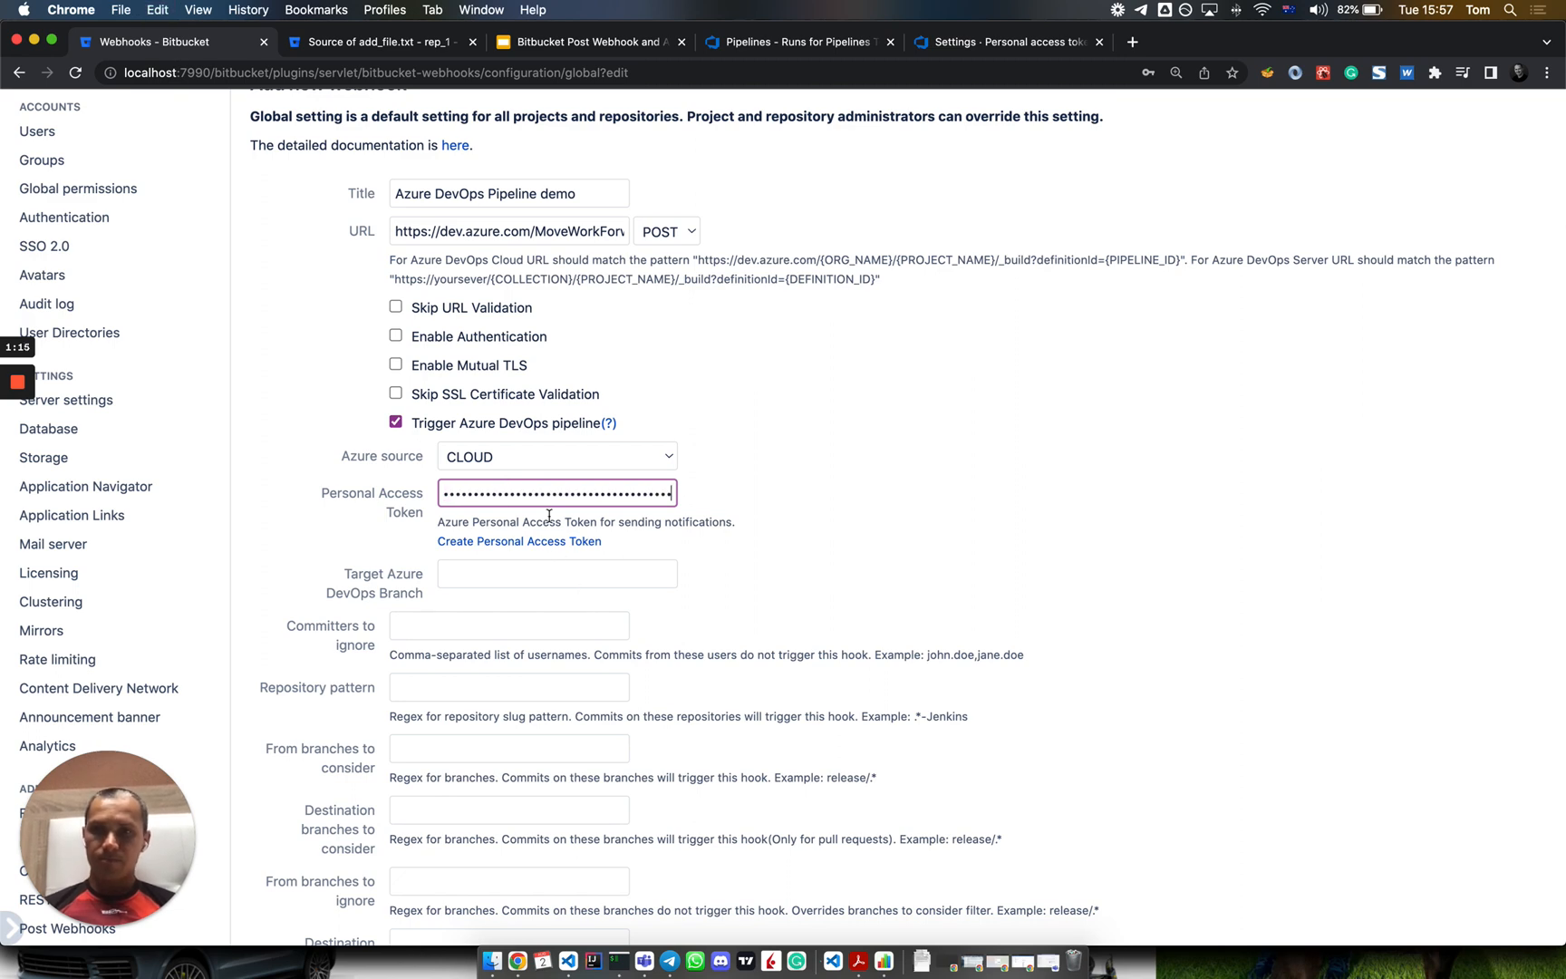
Step: Save the webhook rule with its event settings at the bottom of the form
scroll("down", 3)
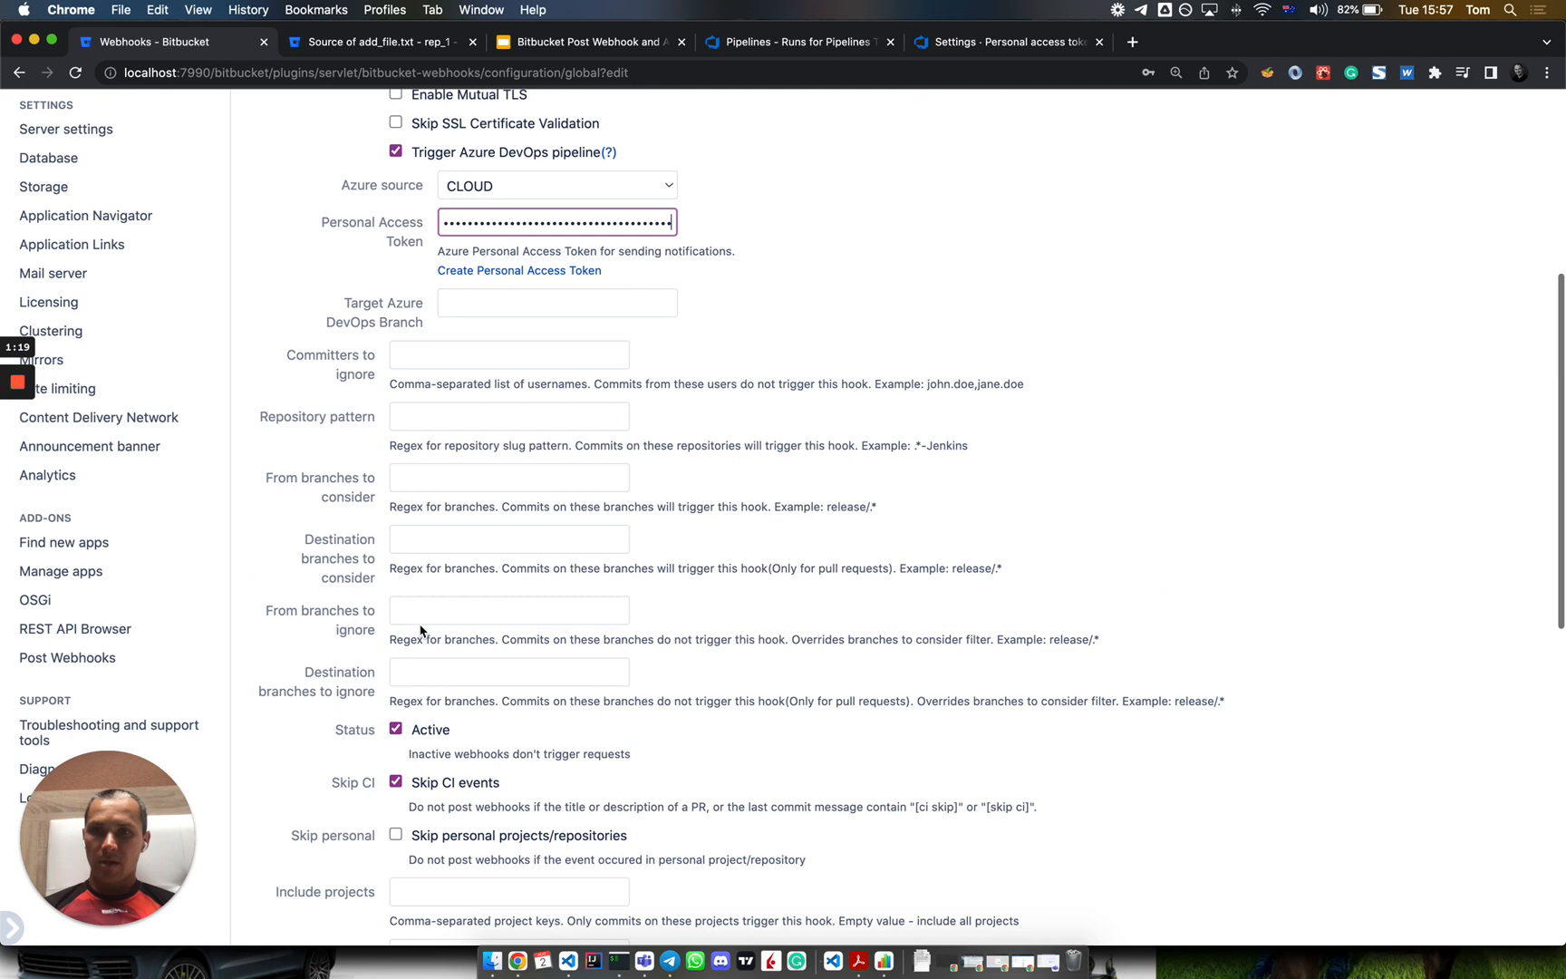
scroll("down", 3)
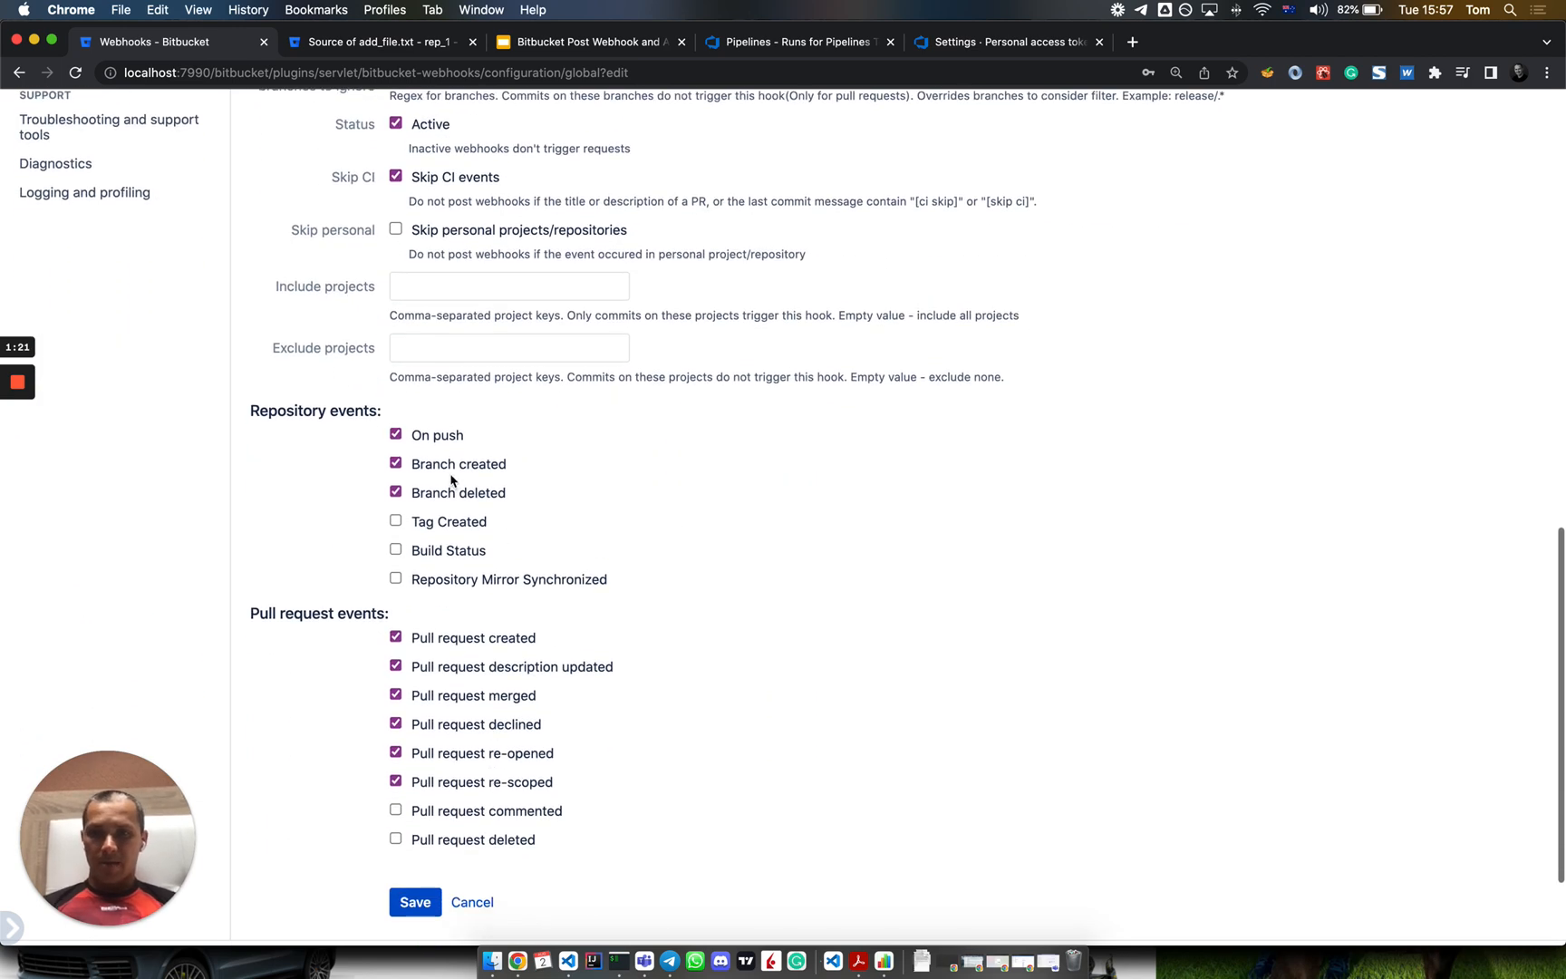
scroll("down", 3)
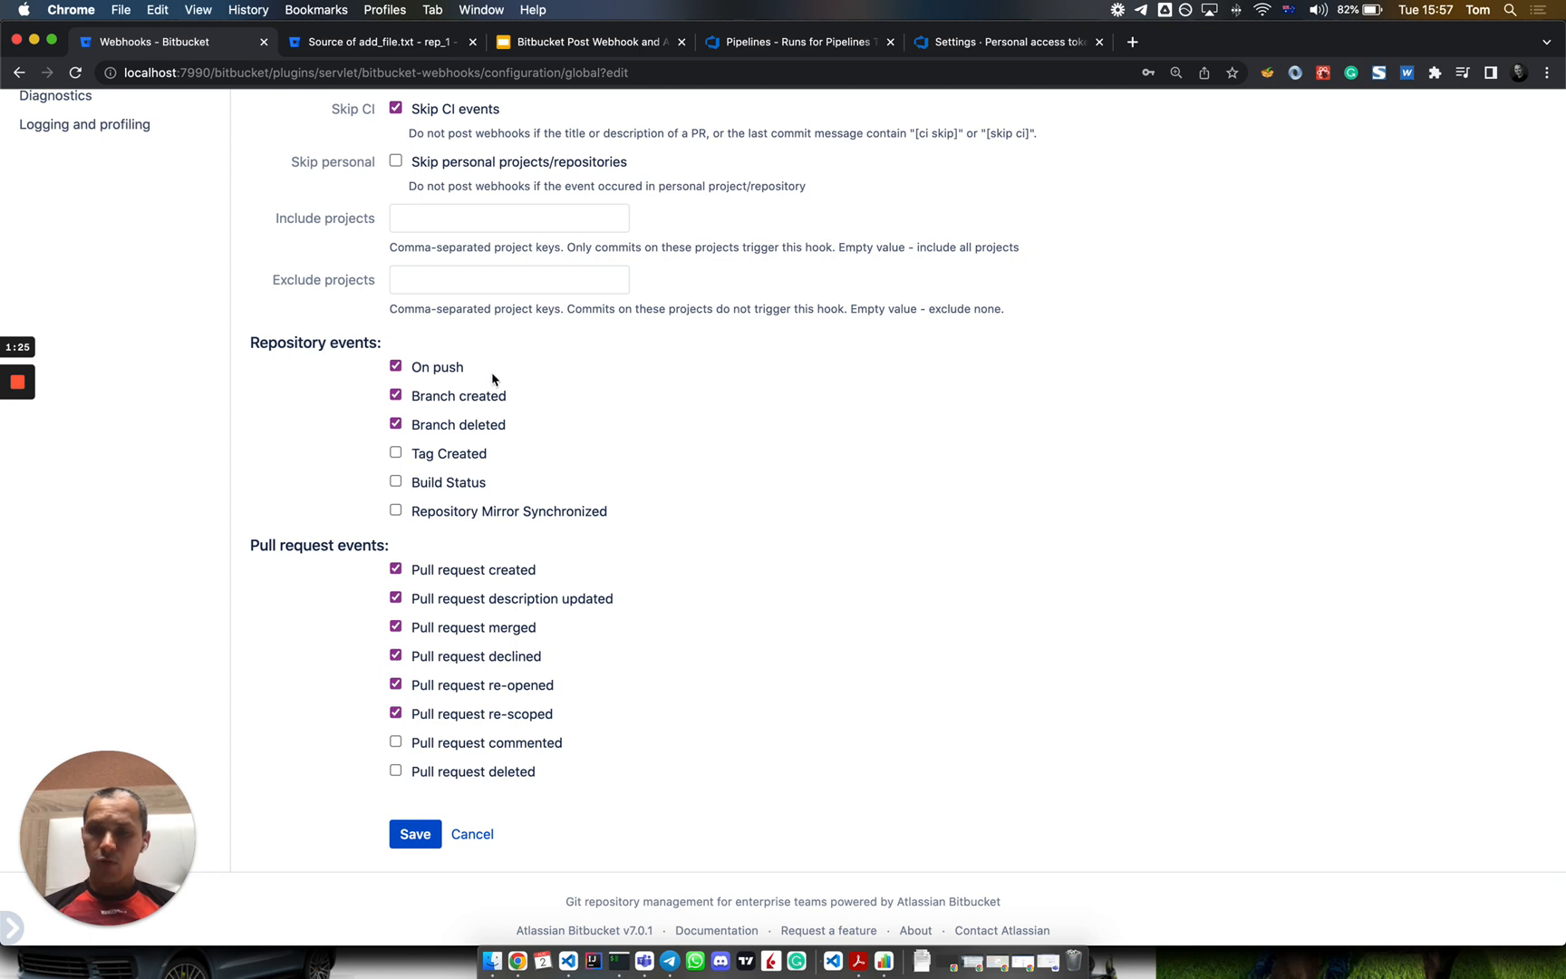
mouse_move(430, 470)
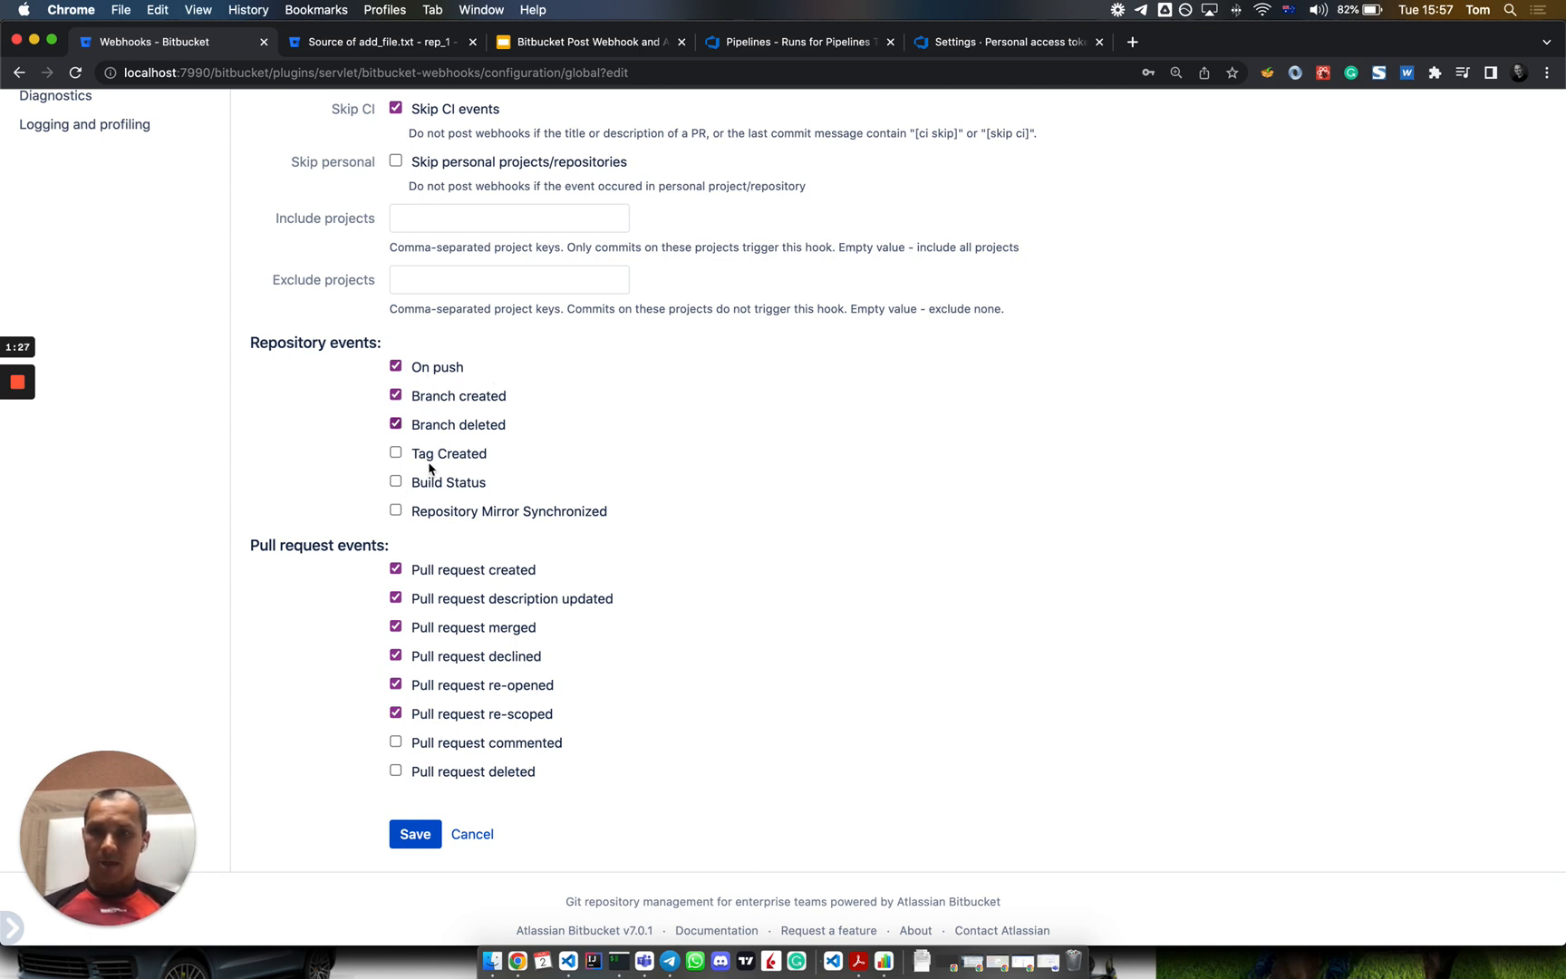
scroll("down", 3)
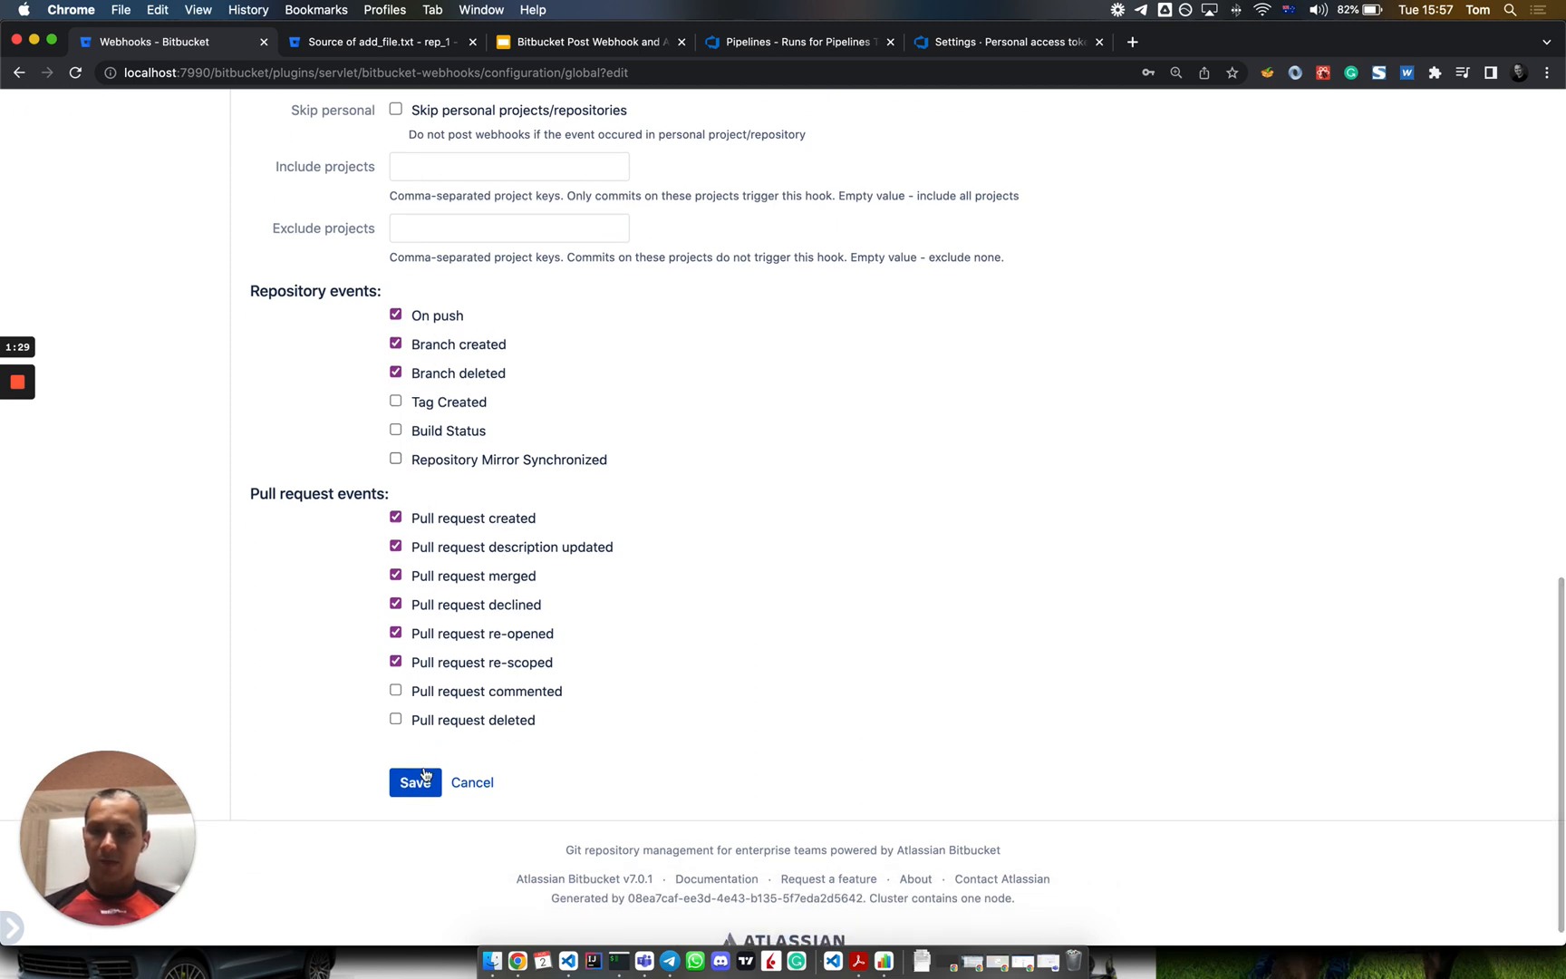
left_click(415, 781)
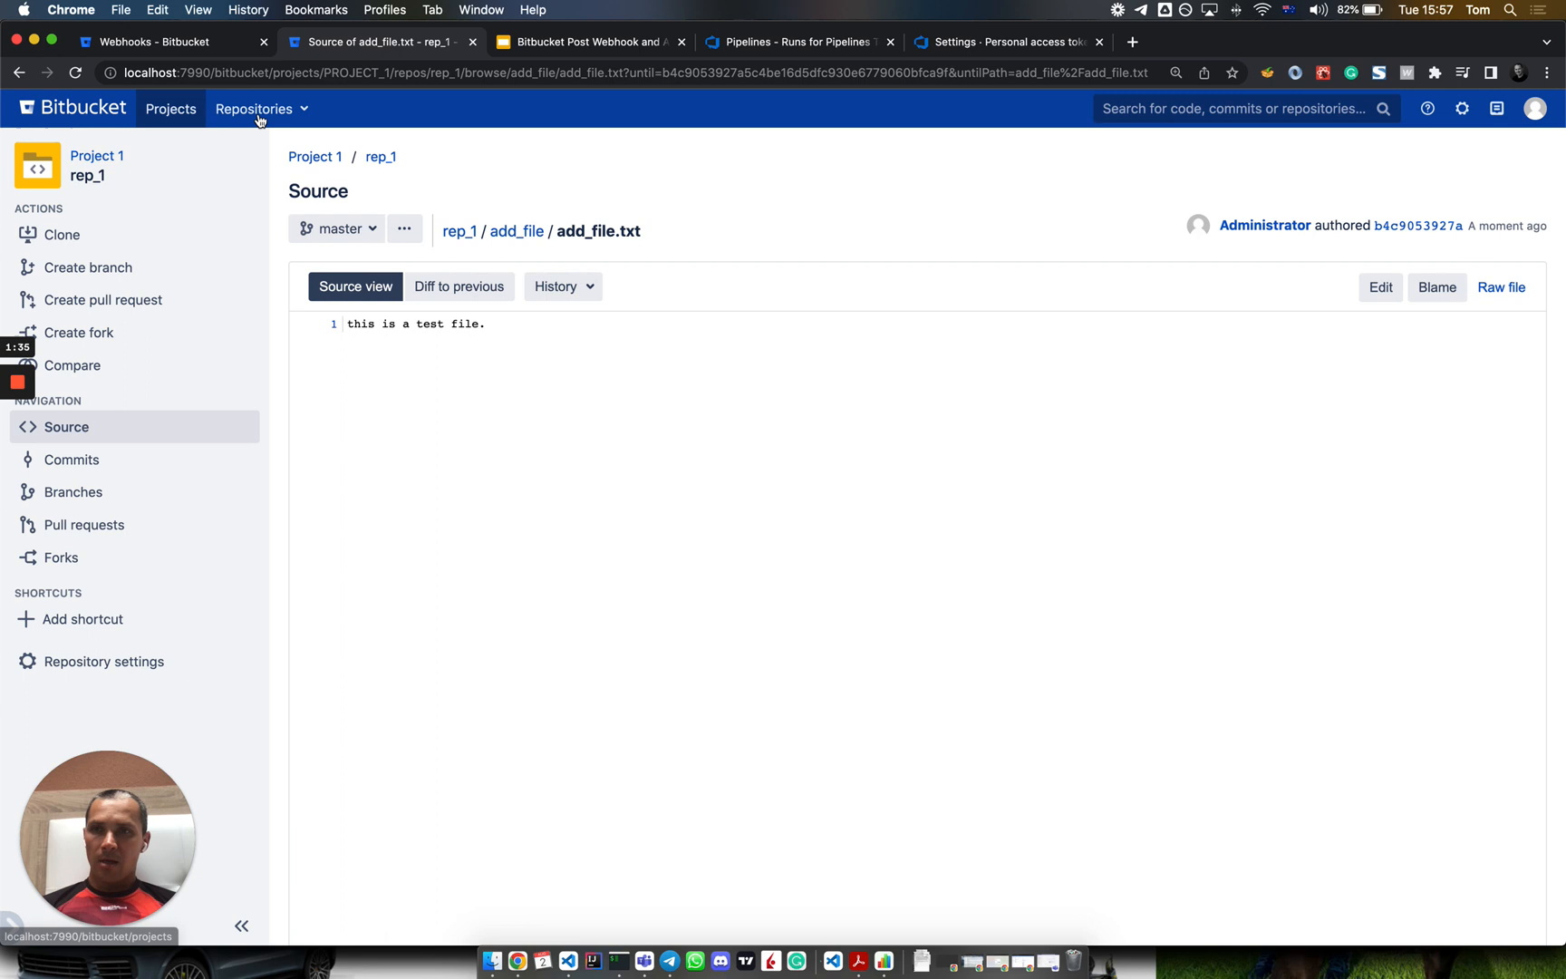
Step: Add the line 'edited.' to add_file.txt and commit it as 'A demo commit message'
left_click(1380, 288)
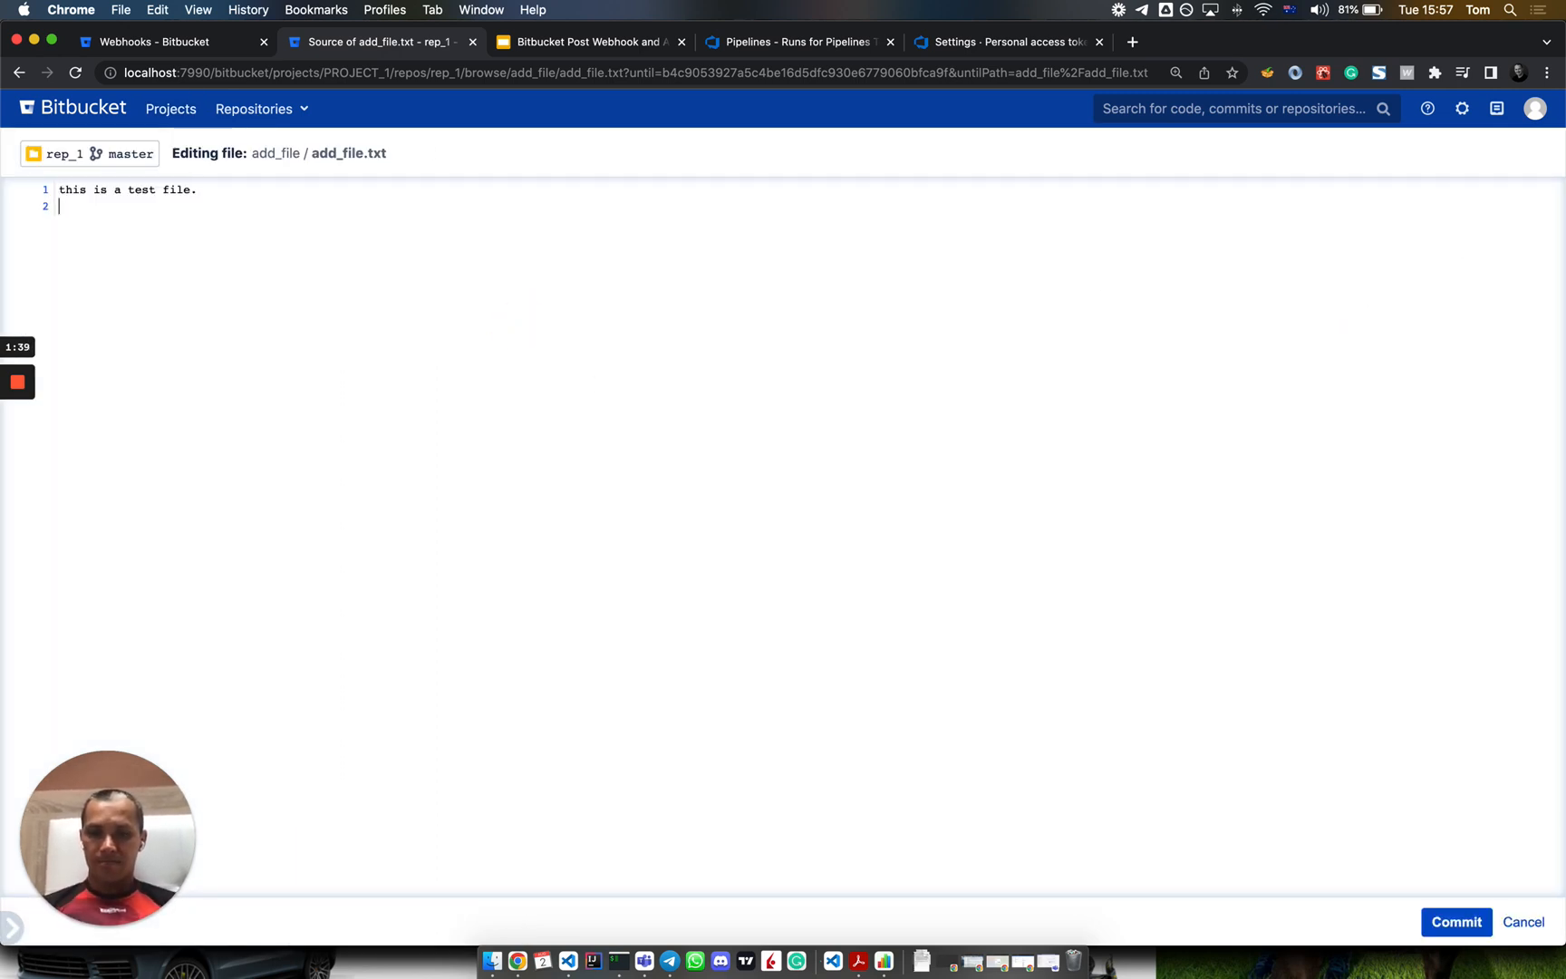
type("edited.")
type("A demo comm")
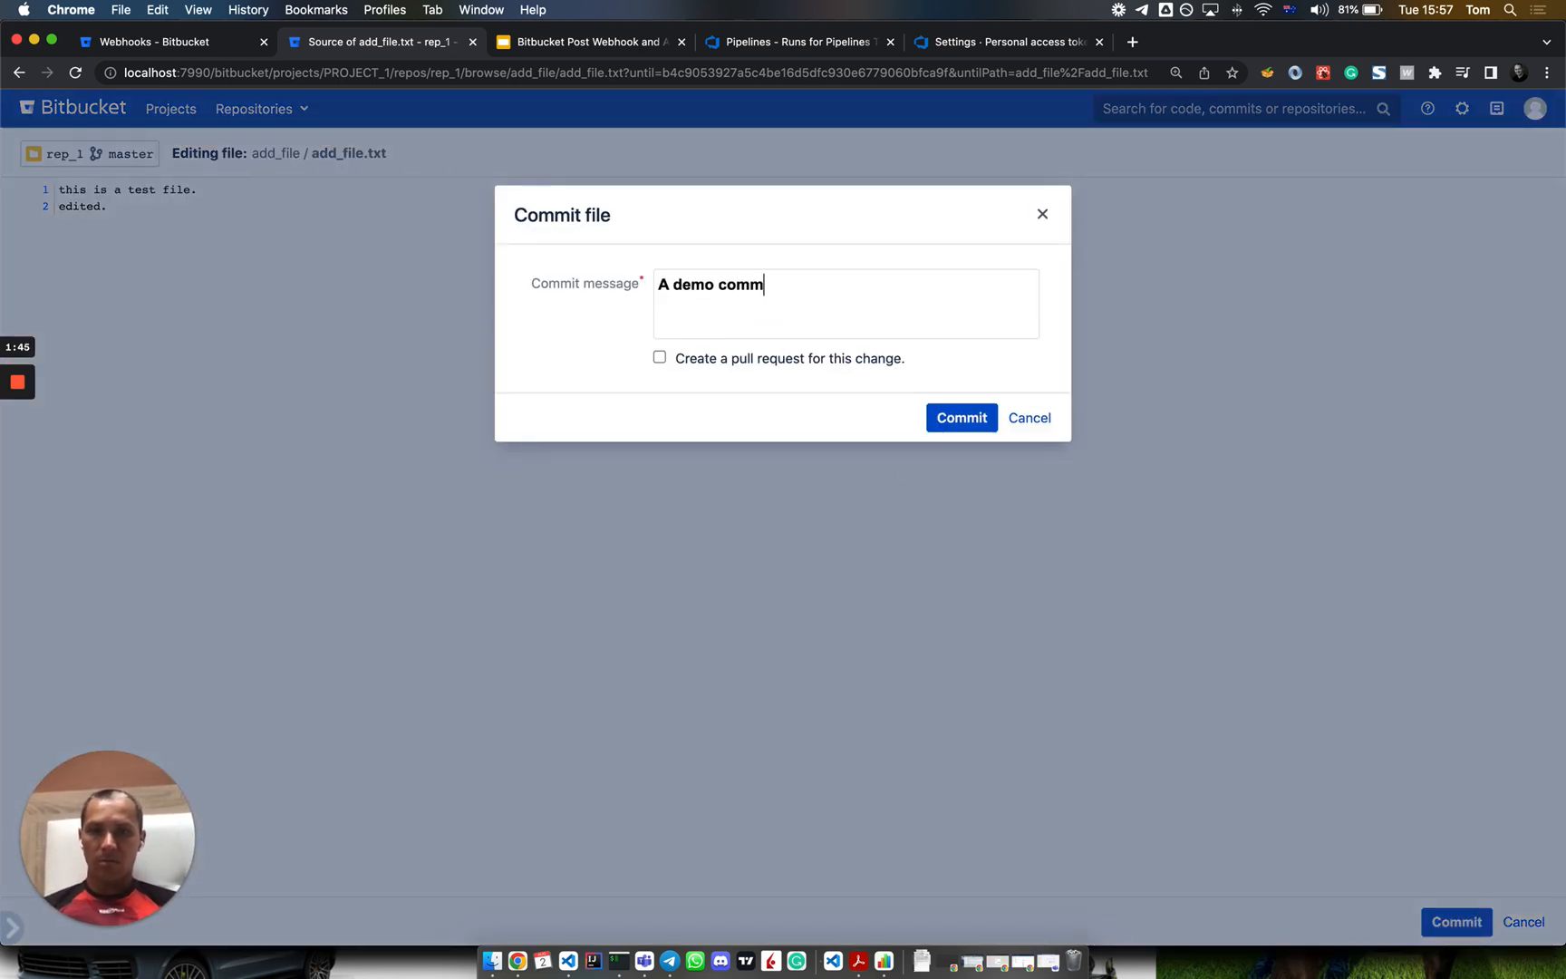
type("it message")
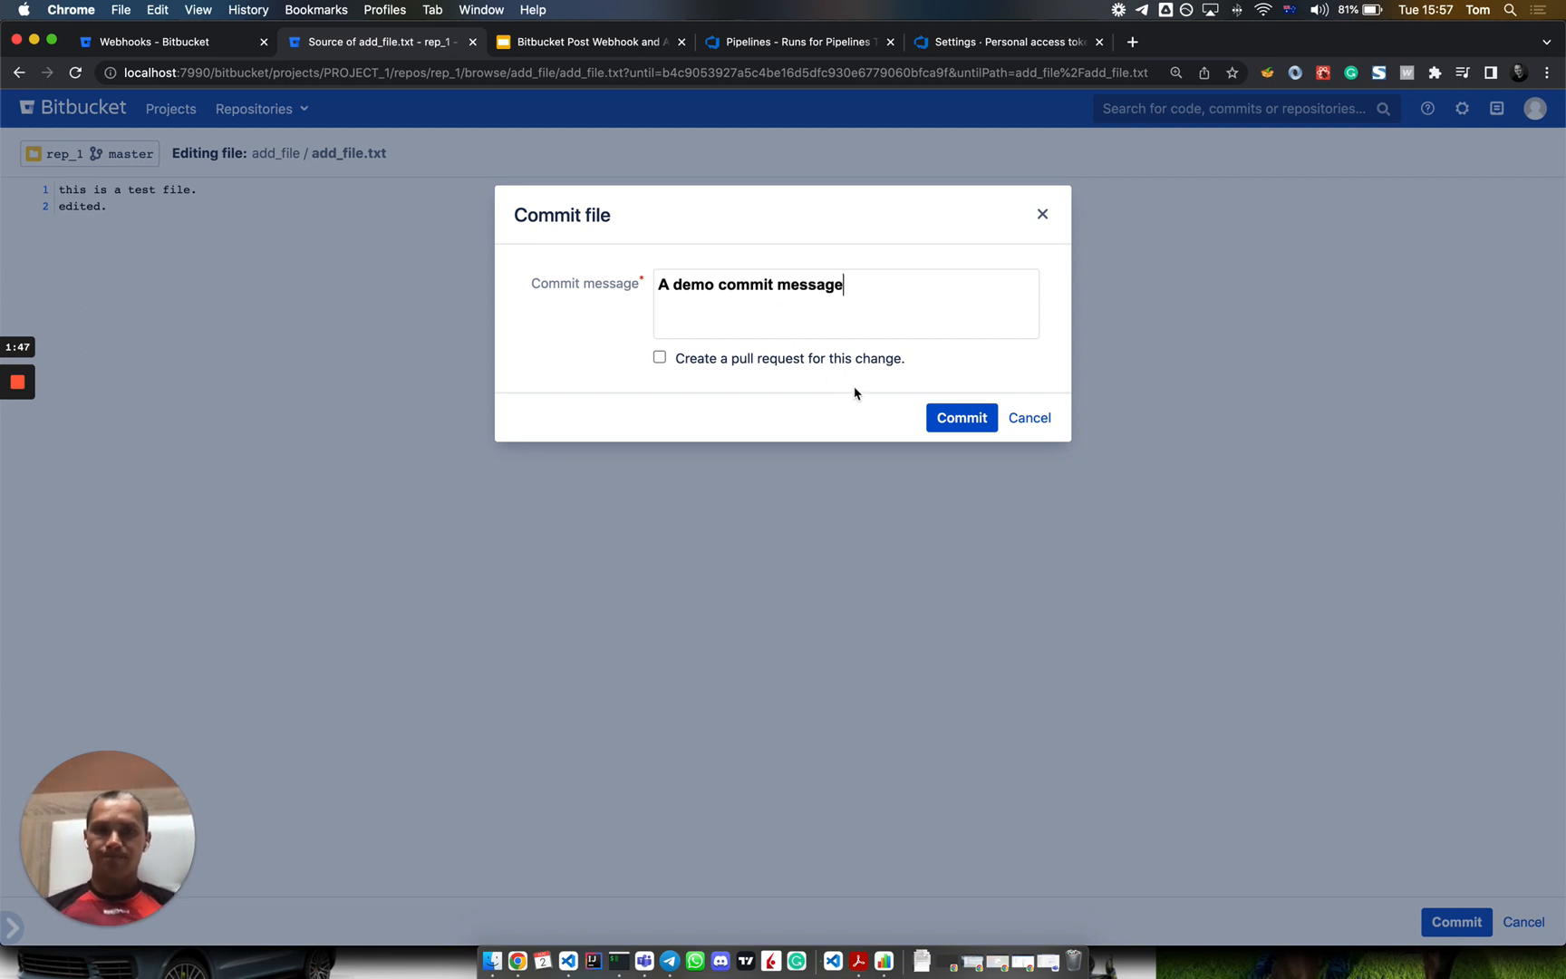
left_click(961, 417)
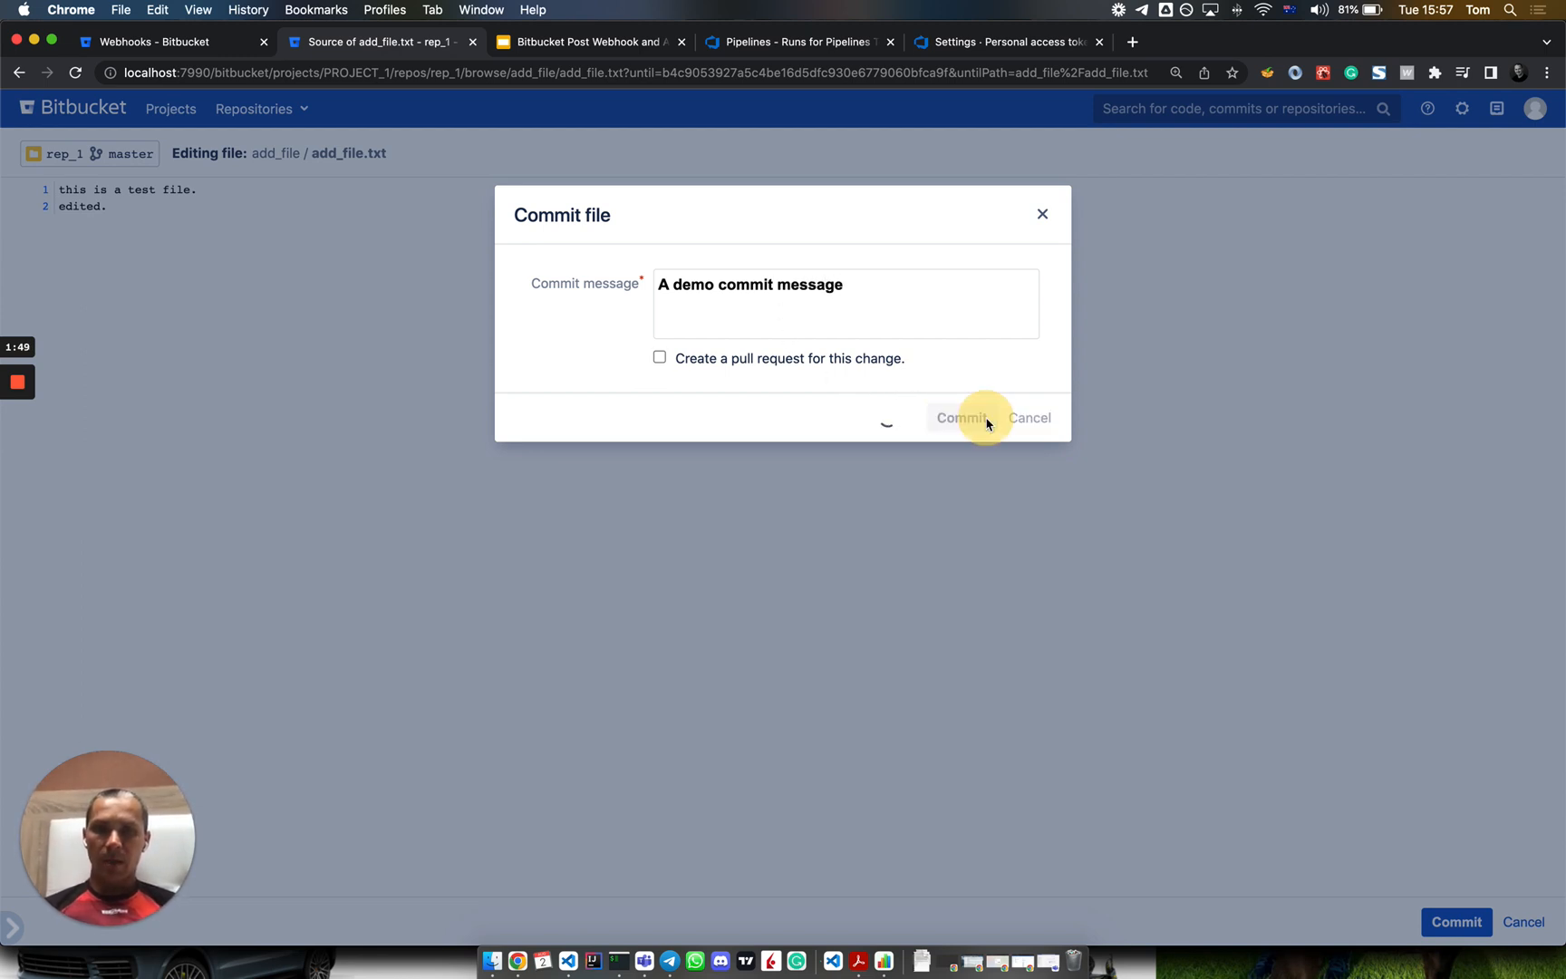
left_click(961, 417)
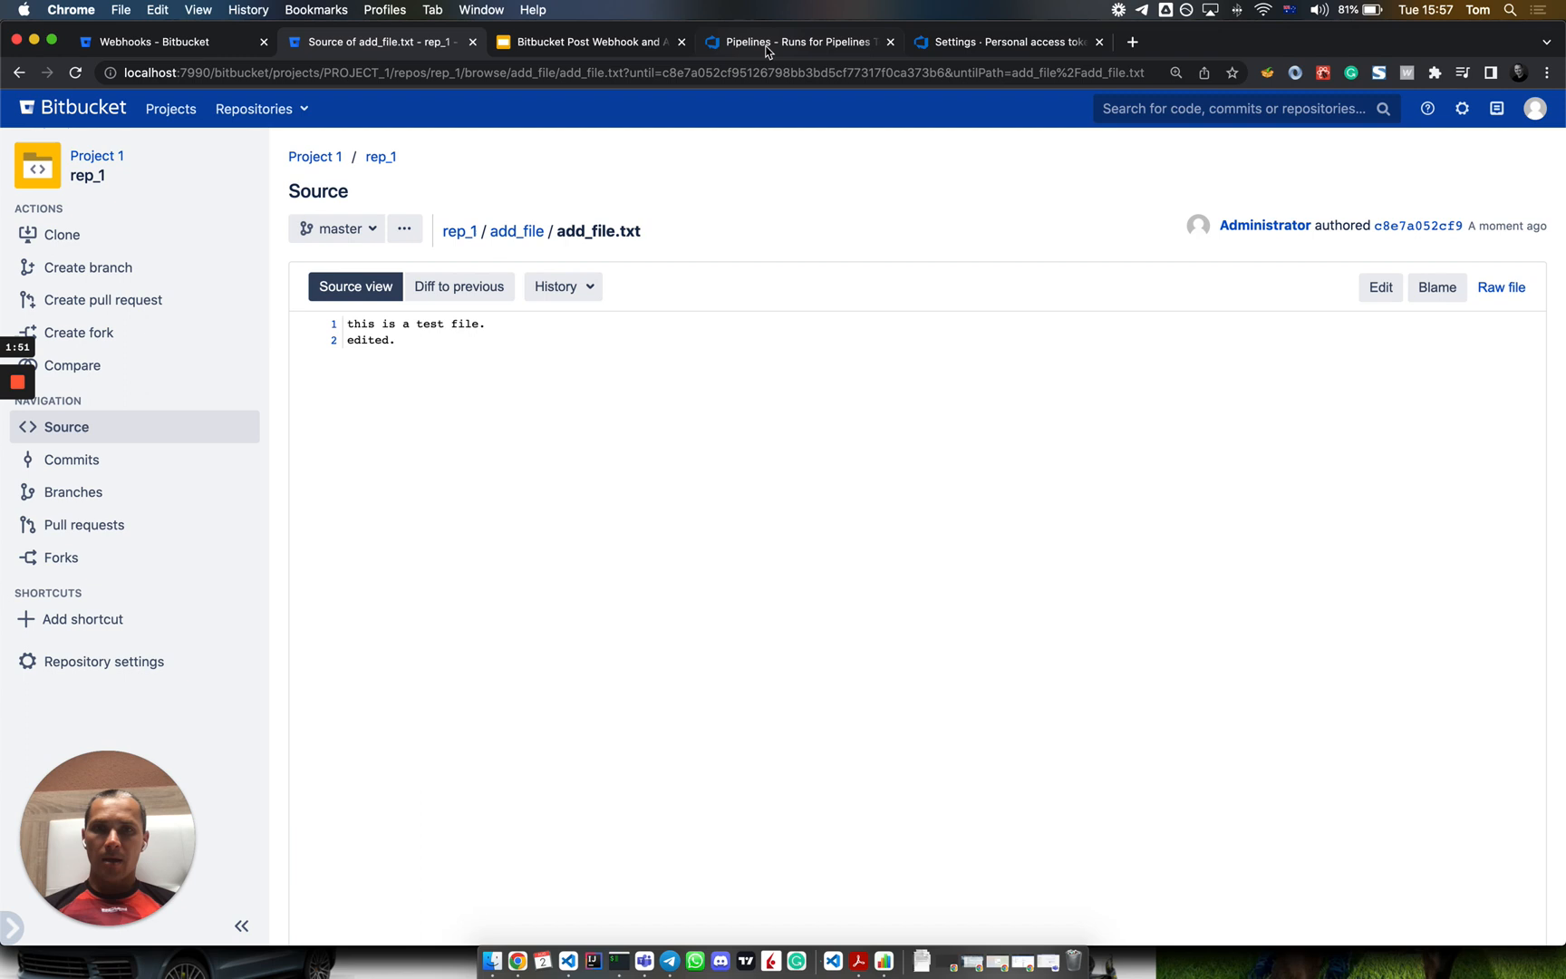
Step: View run #115's Agent job log, expanding its 13 queue time variables and highlighting the commitMessage value
left_click(794, 41)
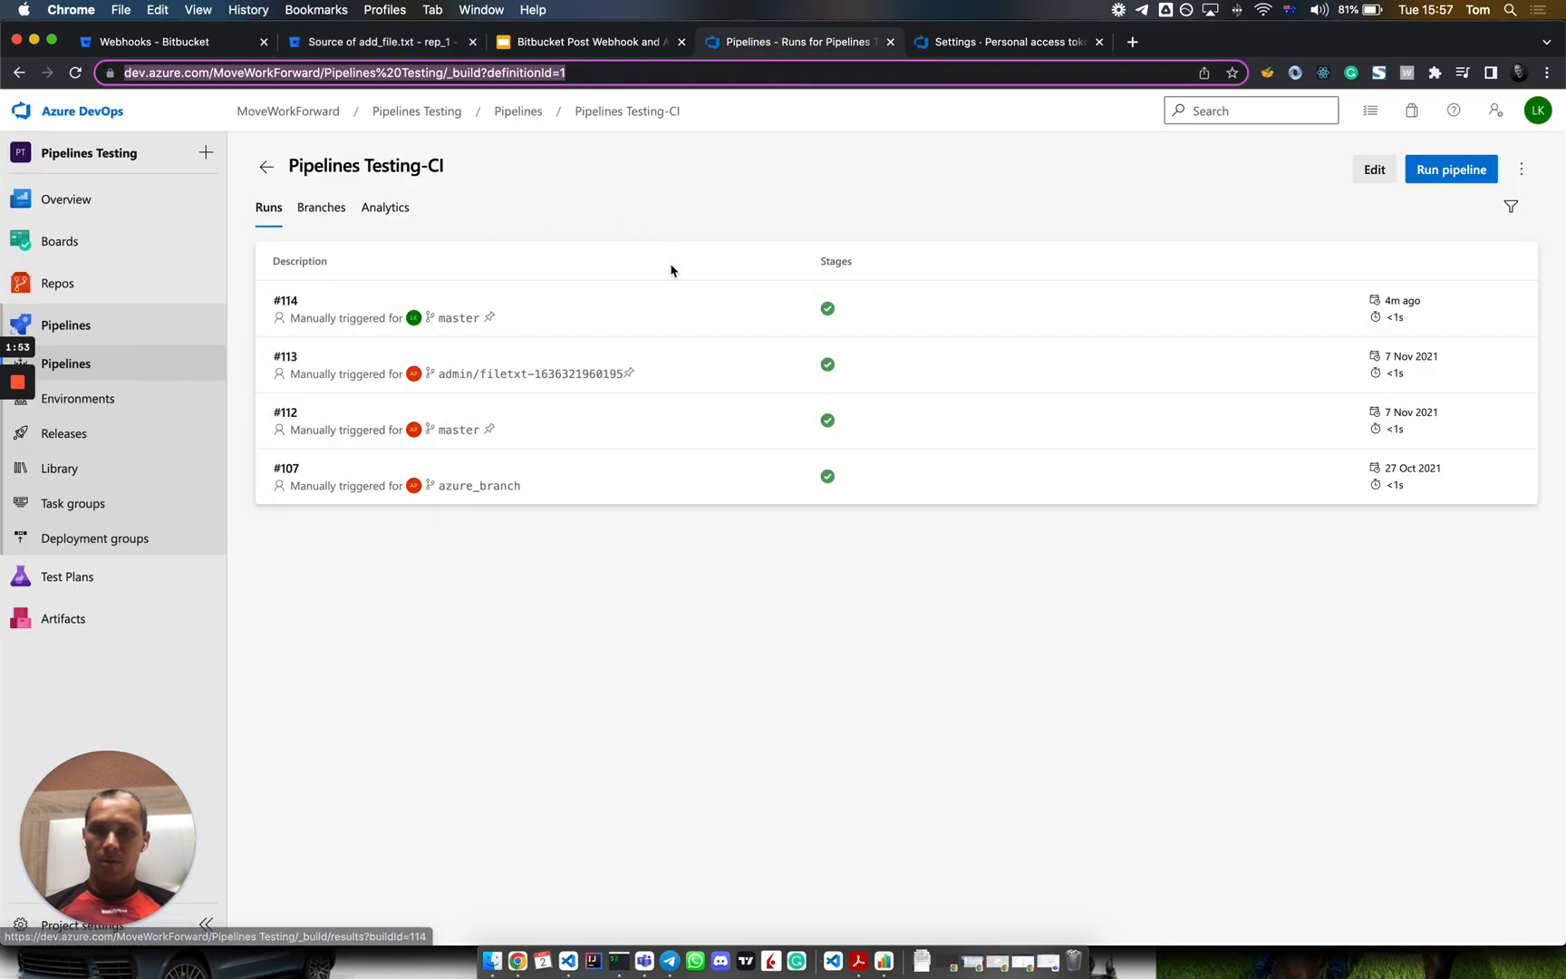
mouse_move(834, 658)
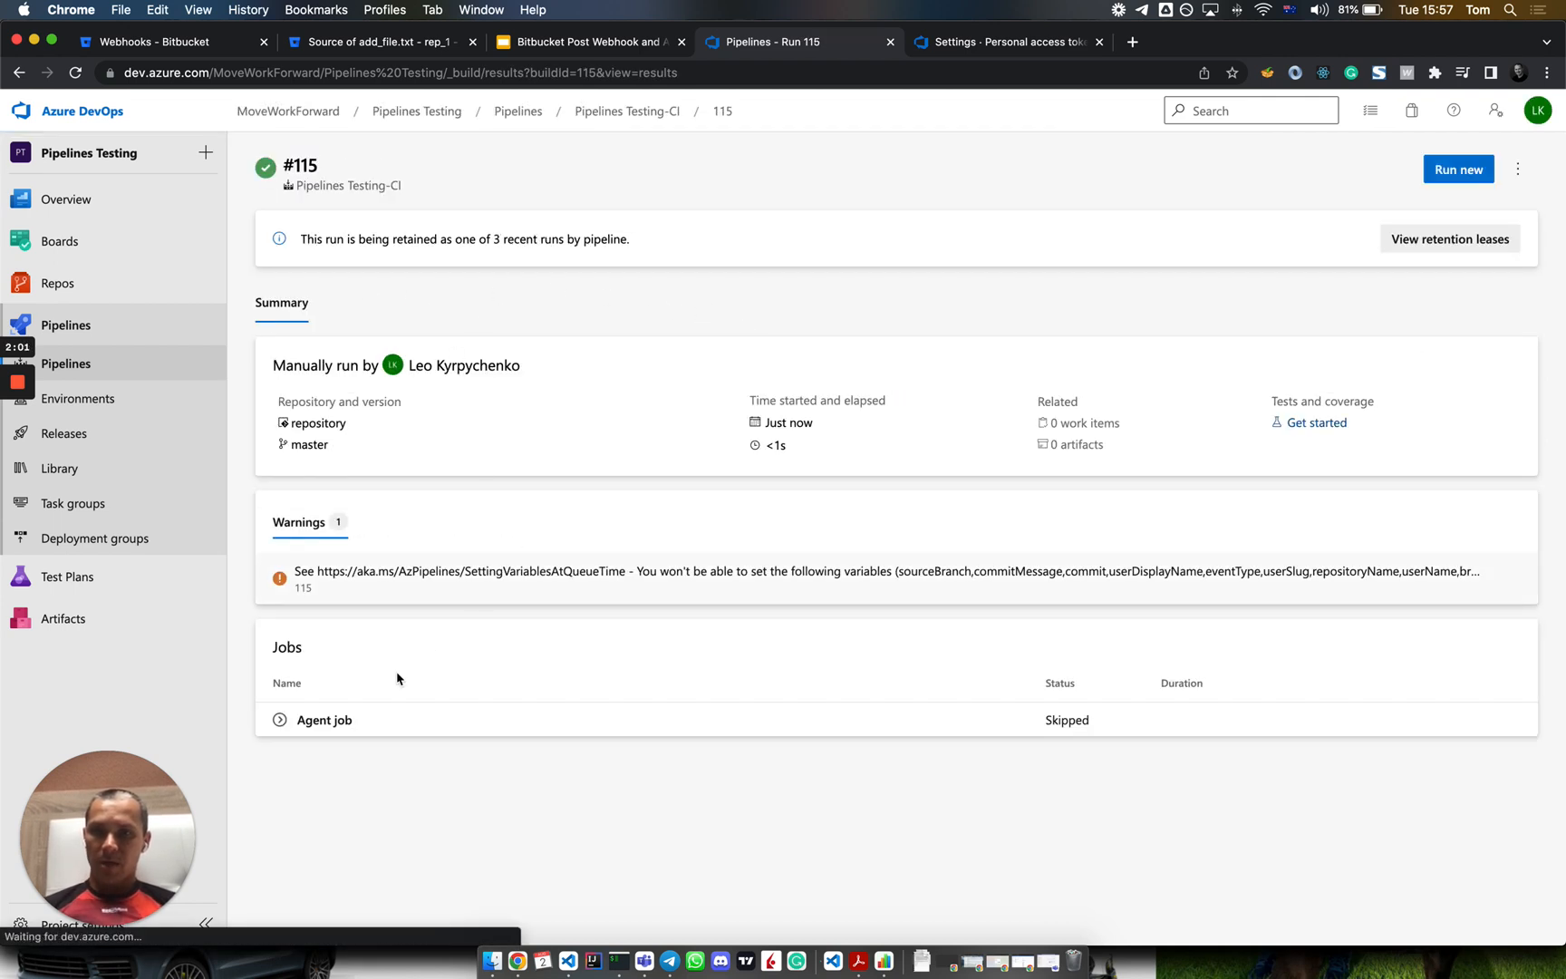
left_click(325, 719)
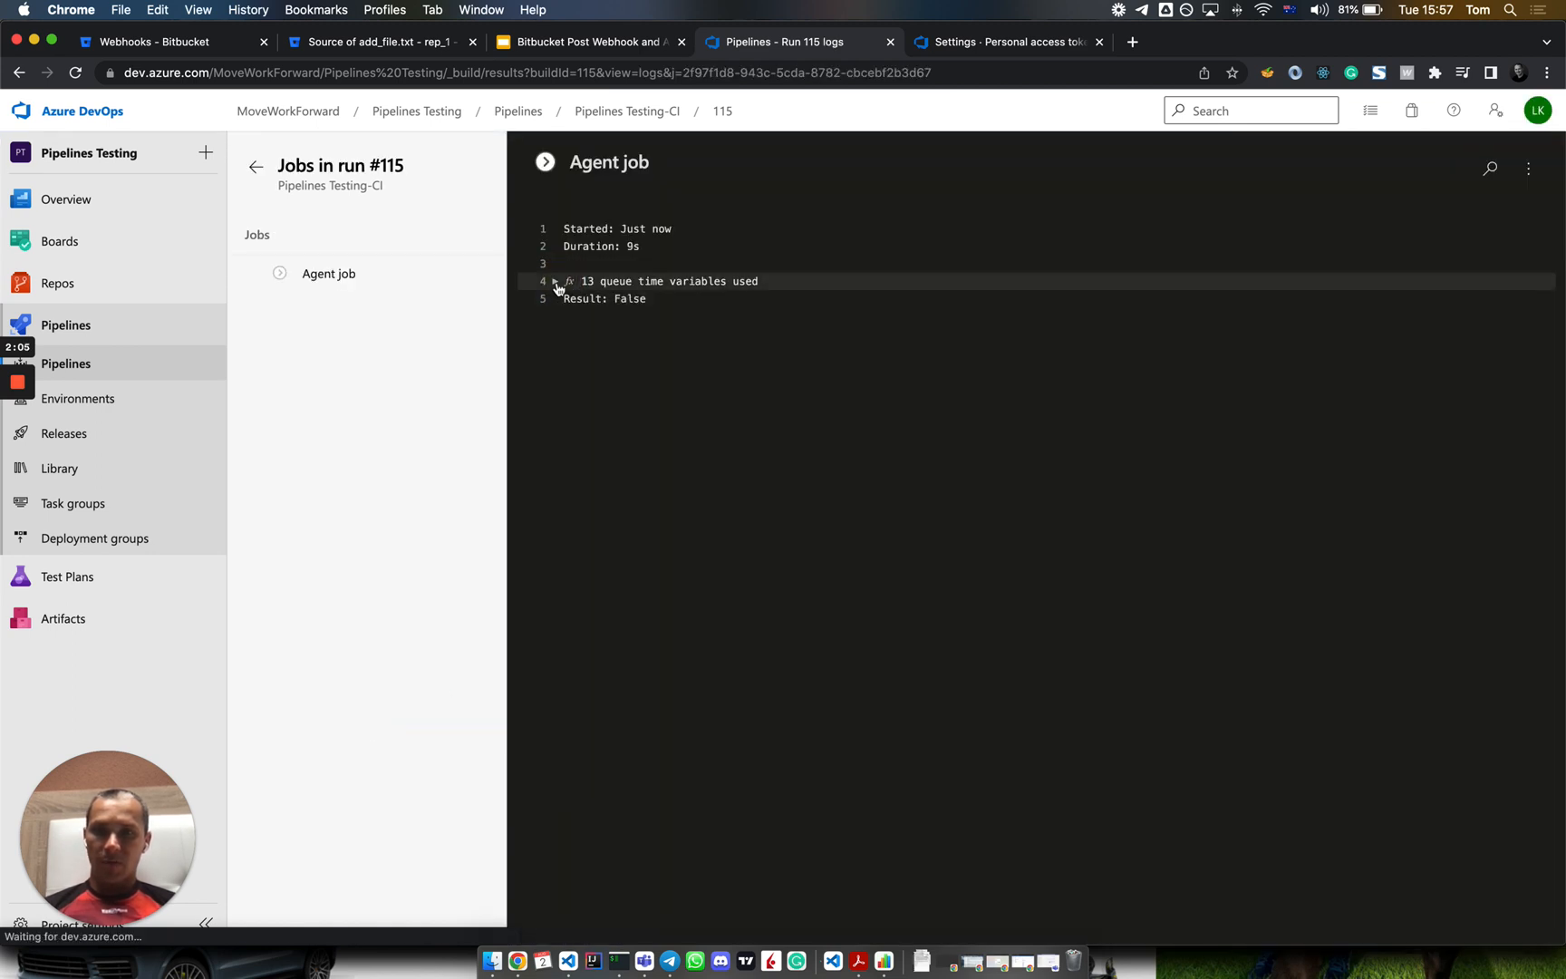
left_click(555, 281)
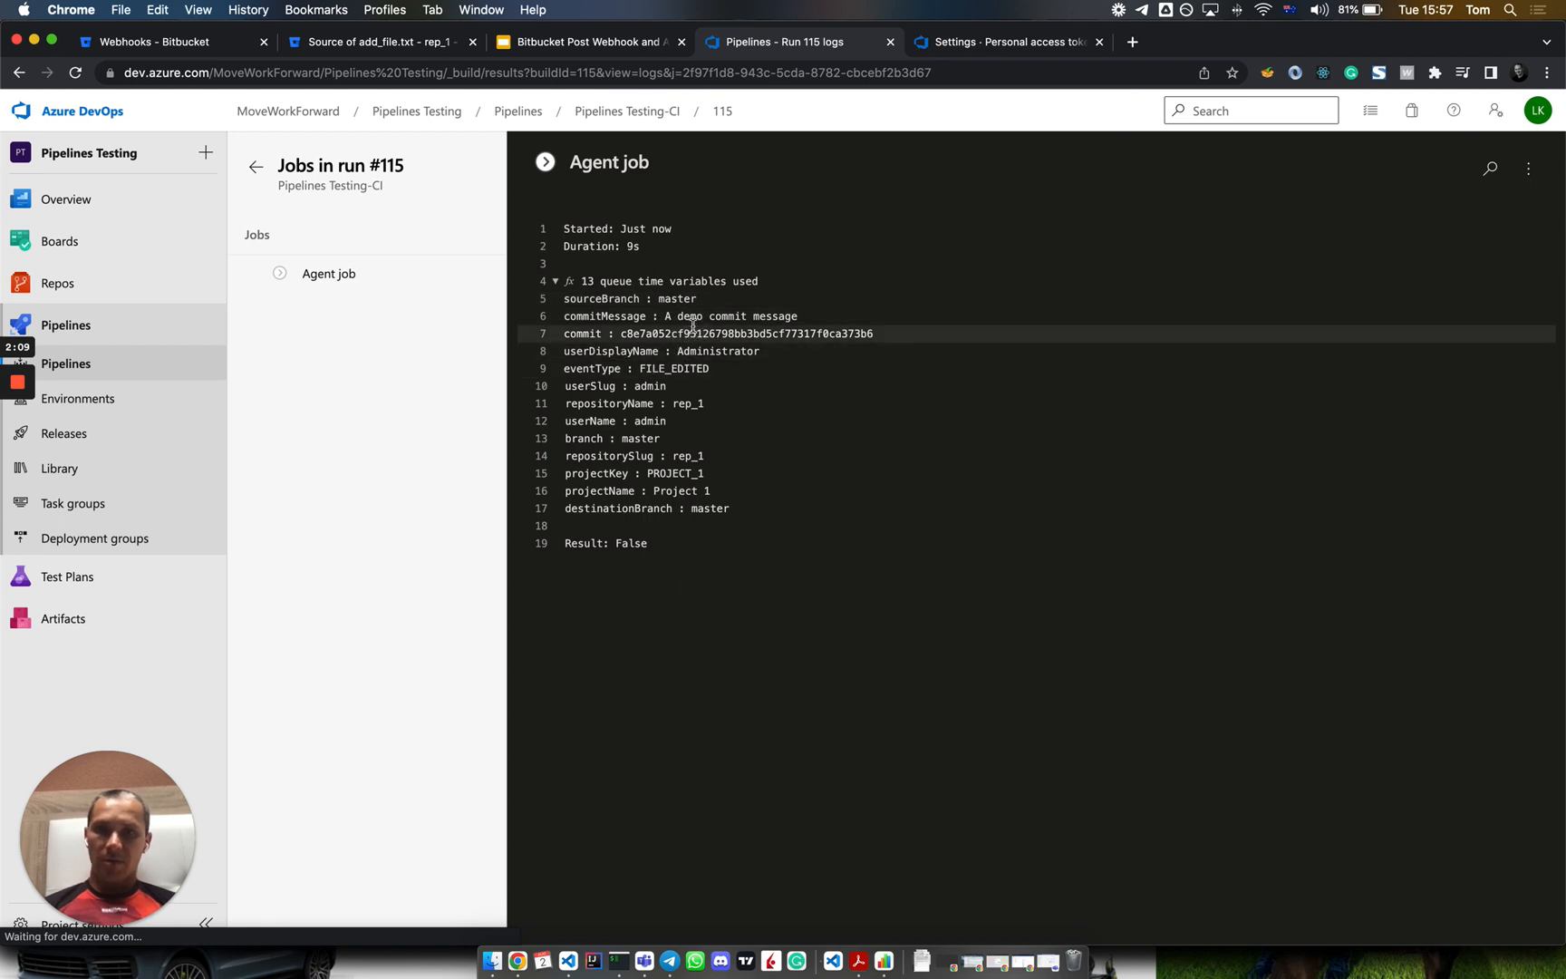
double_click(729, 316)
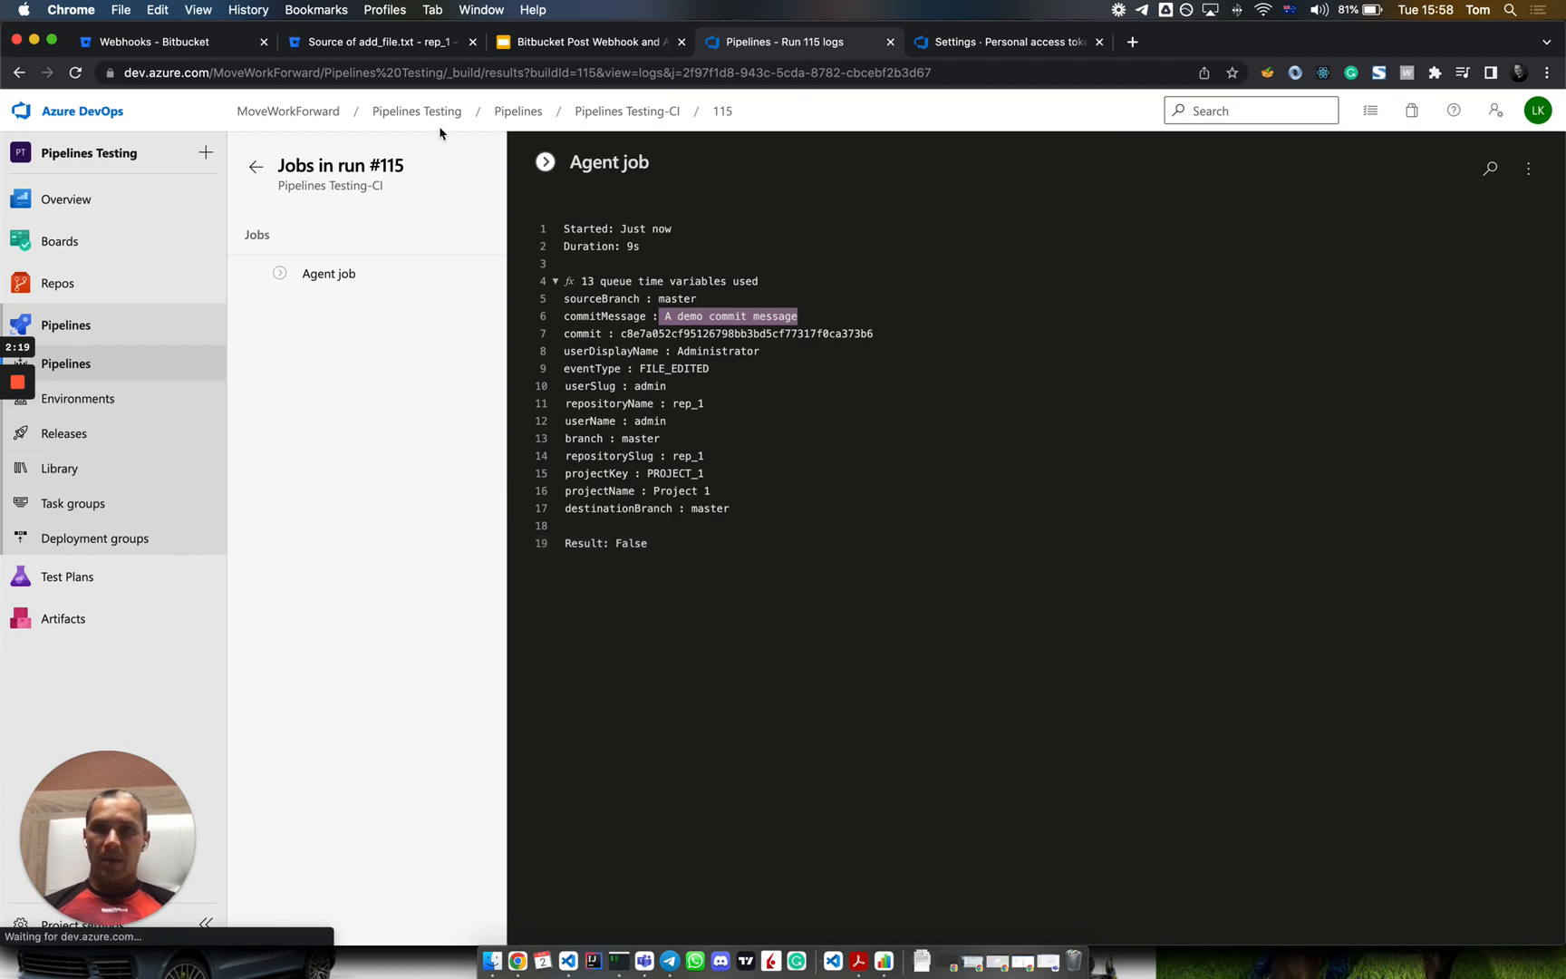
left_click(589, 42)
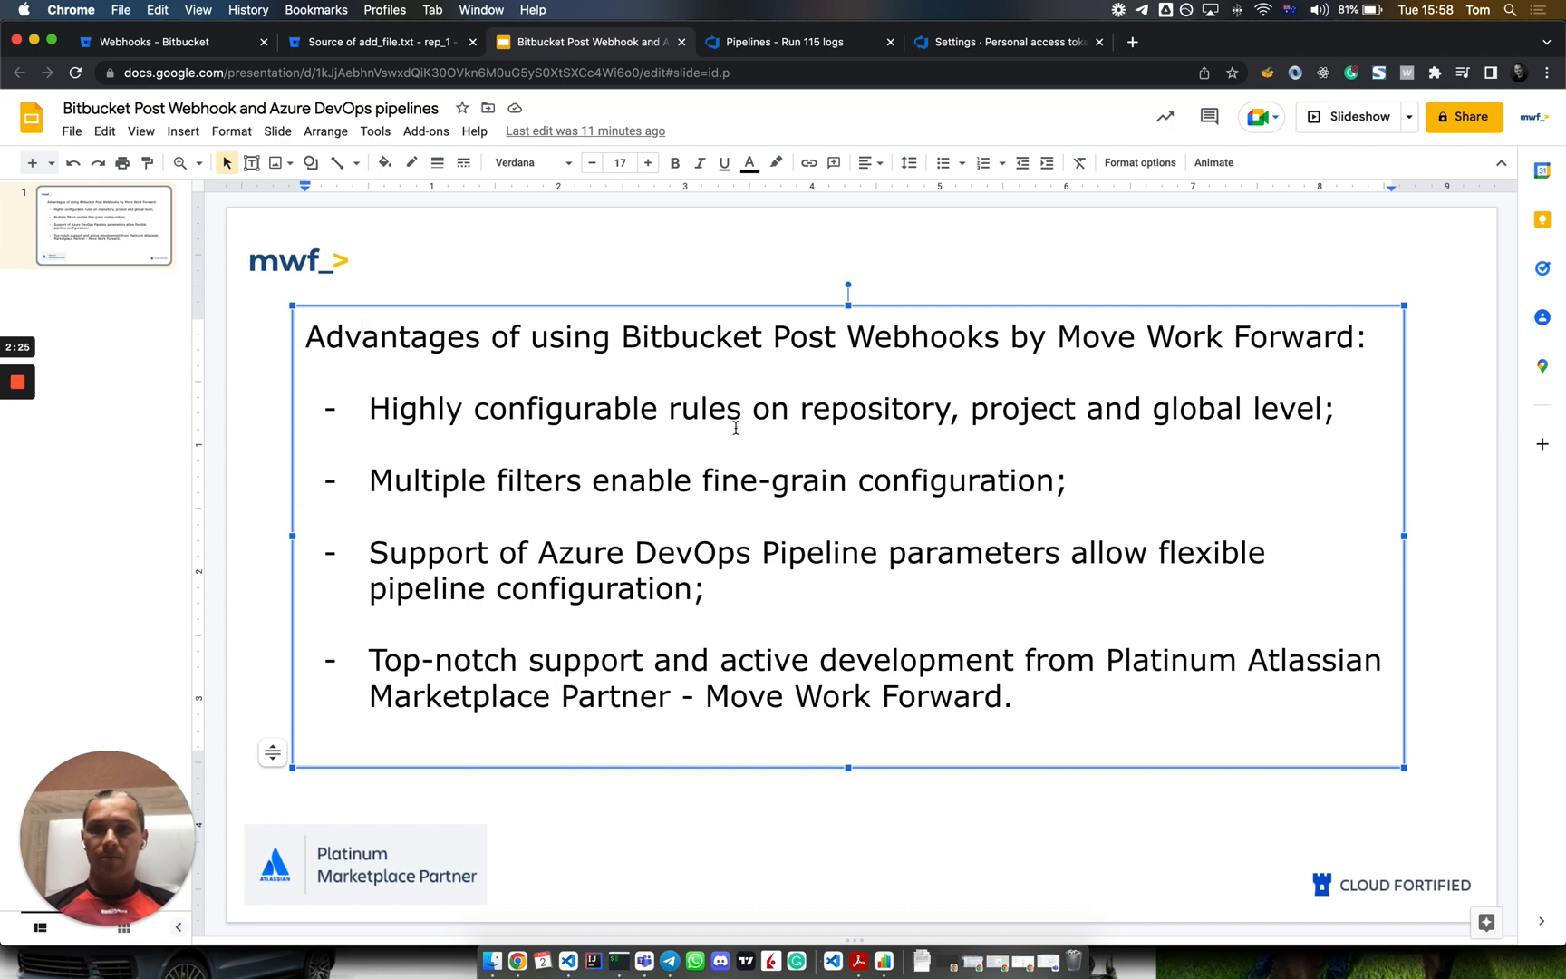
mouse_move(759, 546)
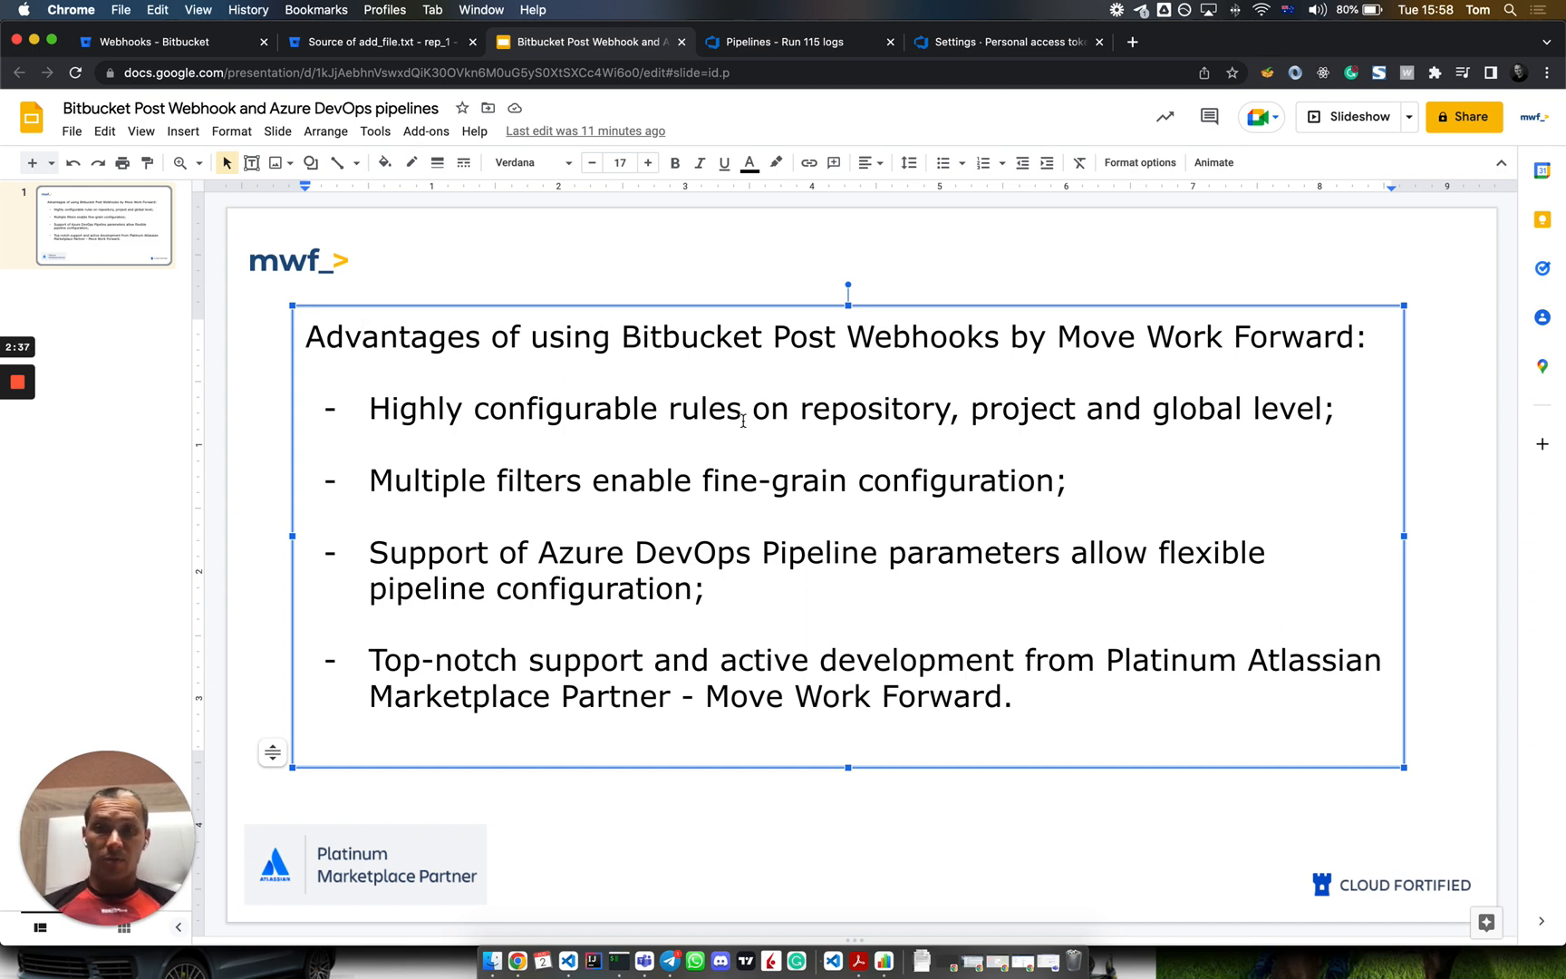
left_click(941, 163)
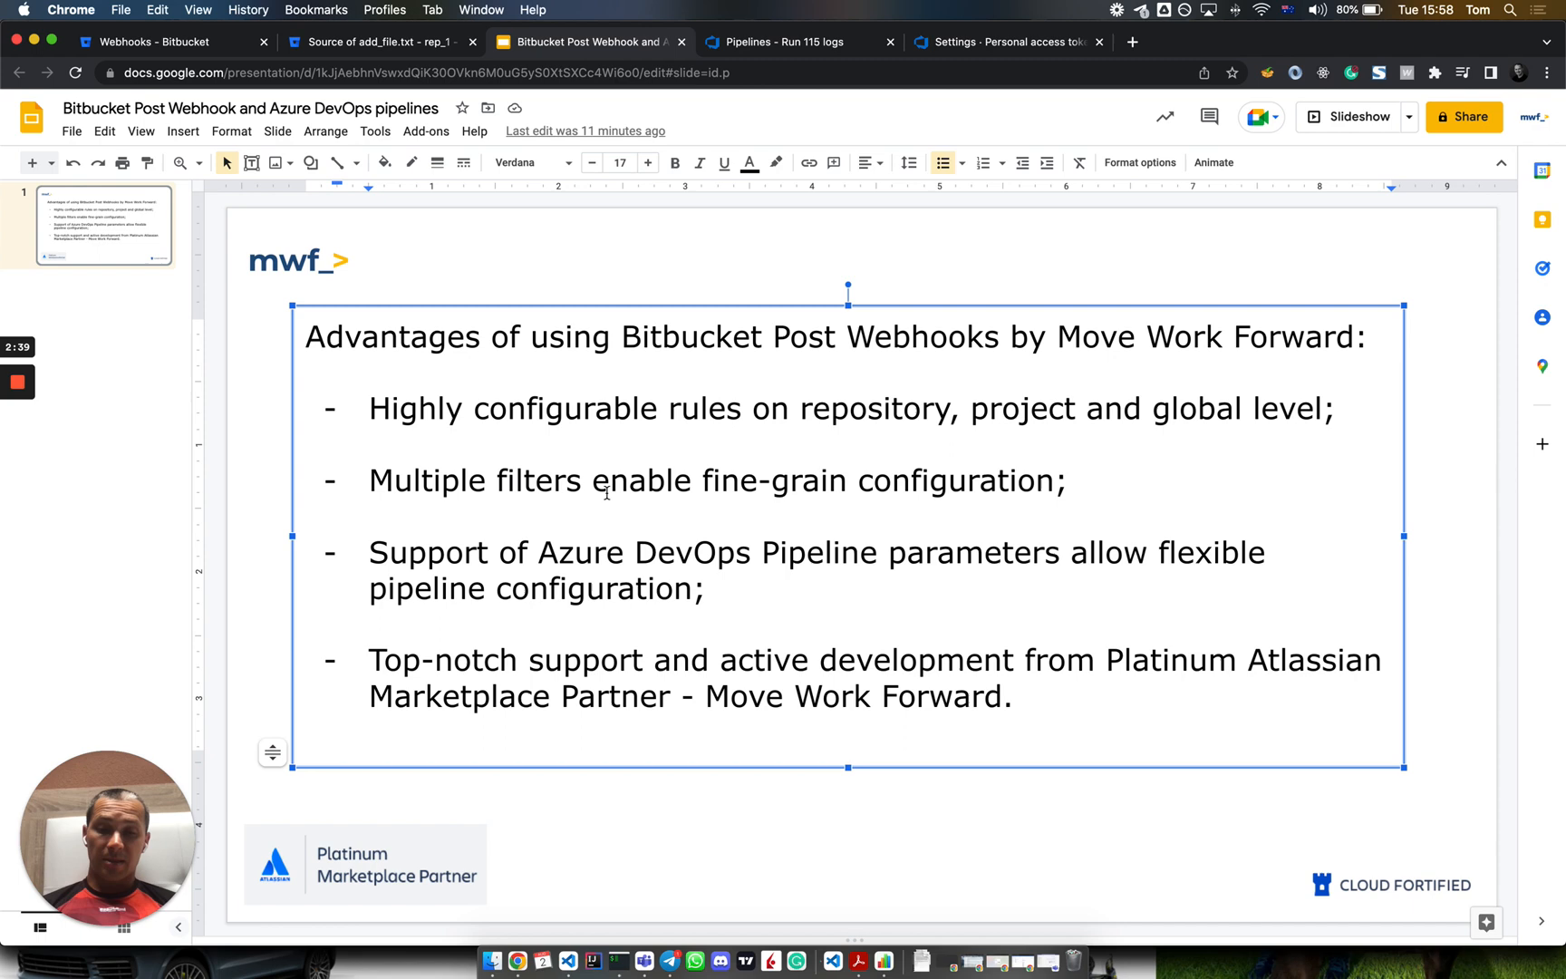